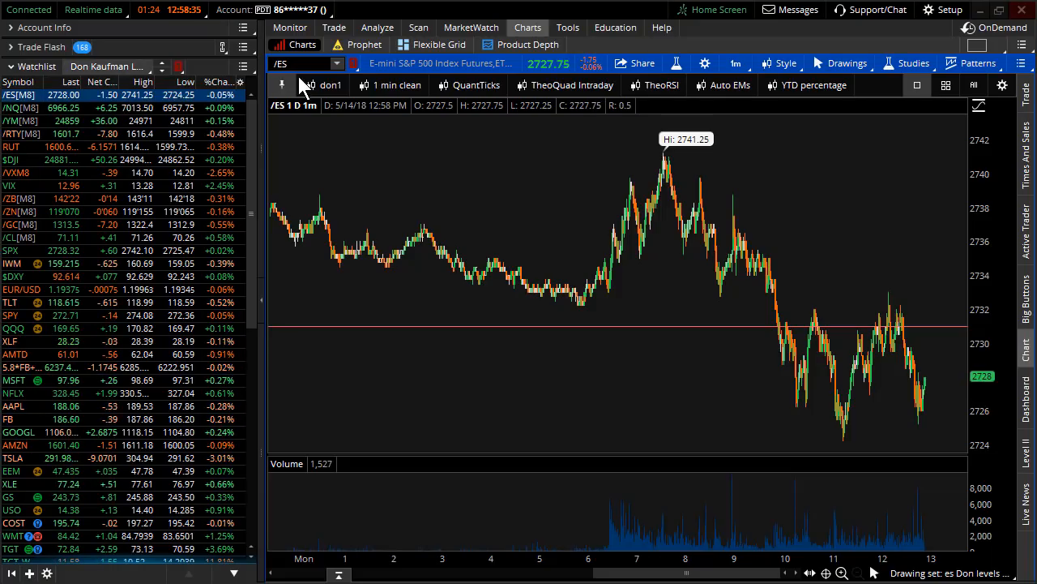
mouse_move(733, 332)
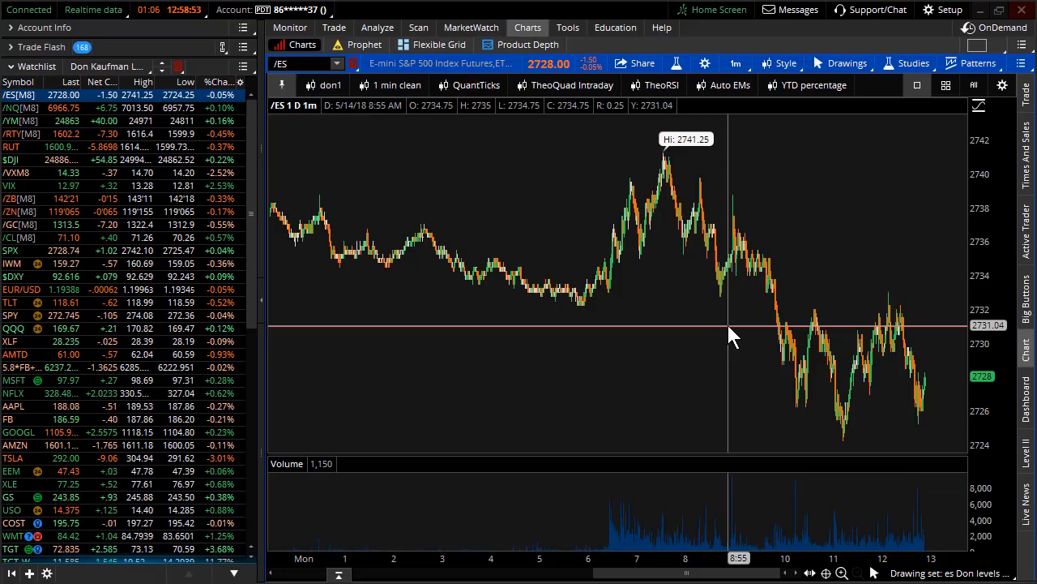
mouse_move(827, 335)
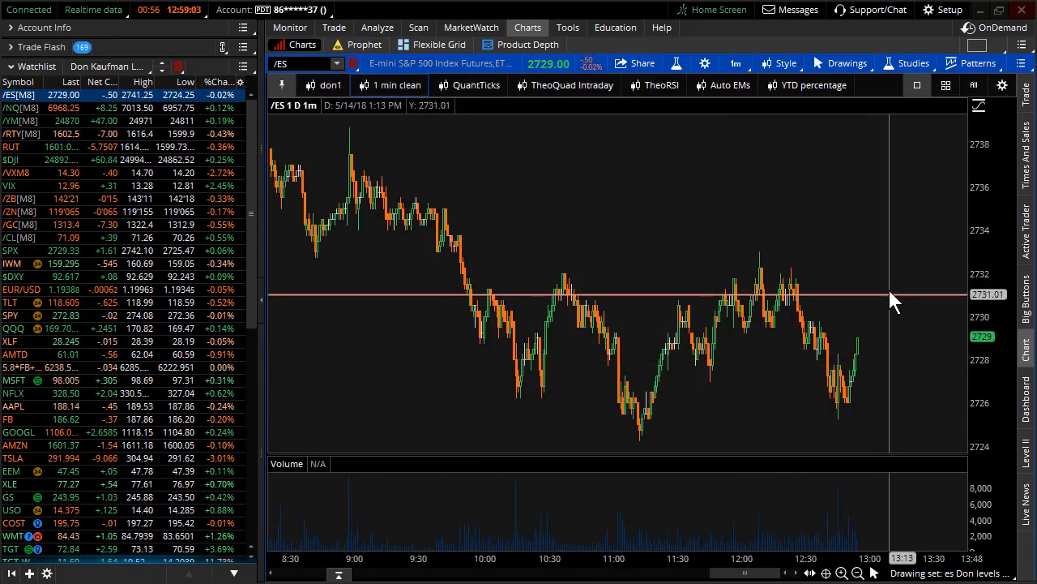
Set the /ES chart to 30 D : 1h bars and open its right-click menu
left_click(735, 63)
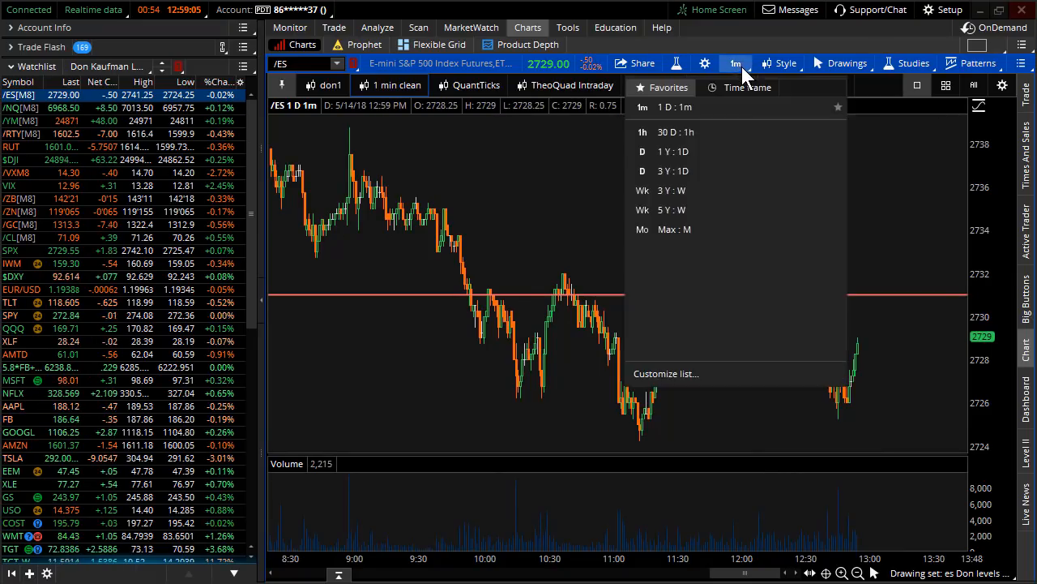
mouse_move(688, 132)
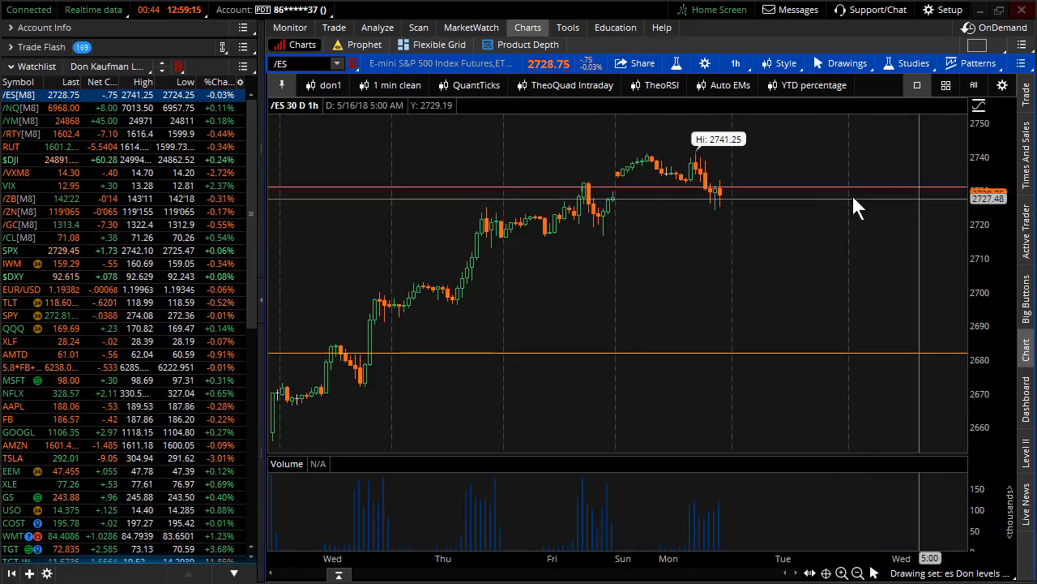
mouse_move(721, 201)
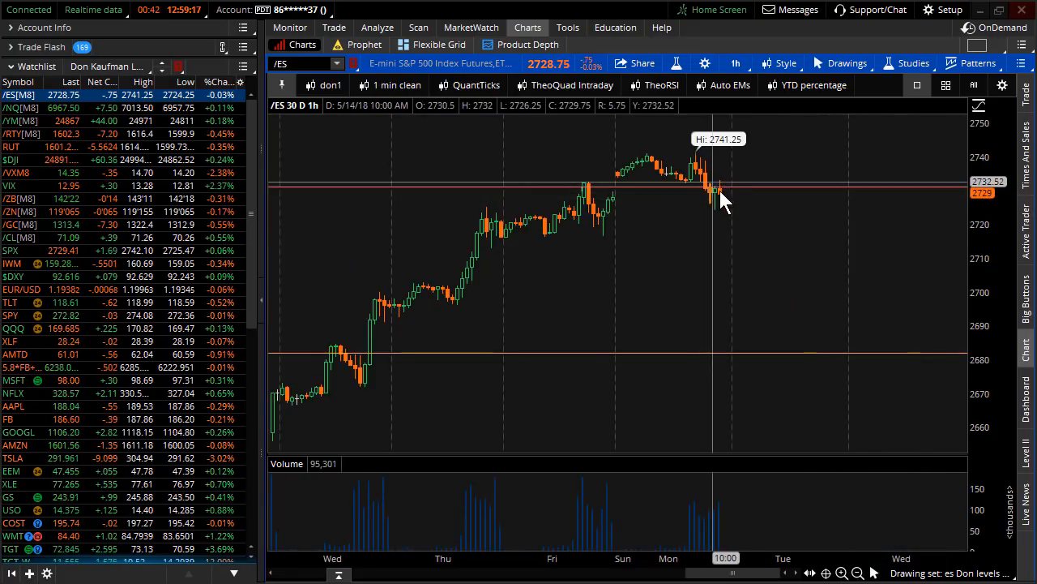
mouse_move(831, 154)
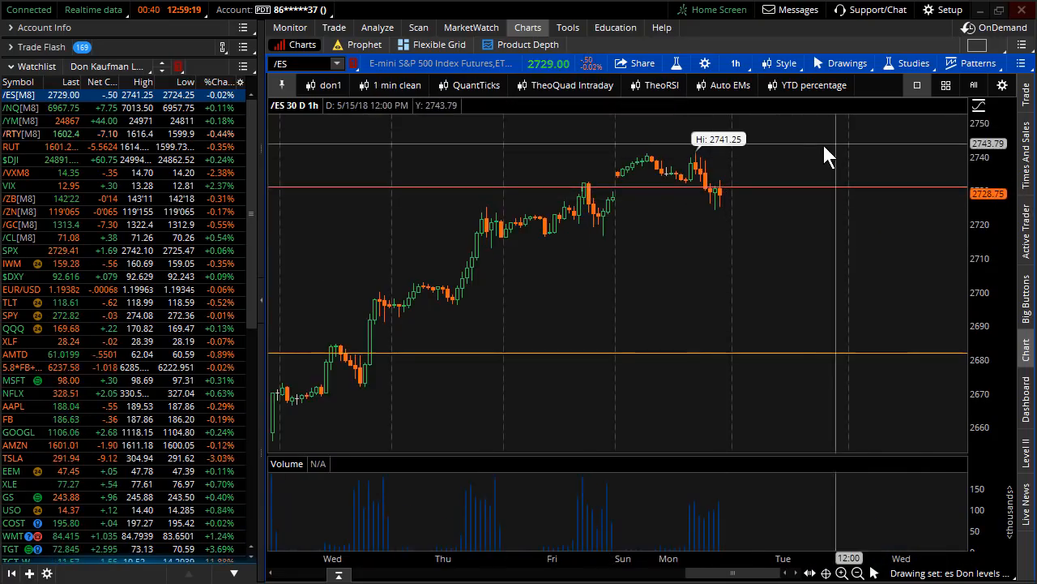
right_click(826, 154)
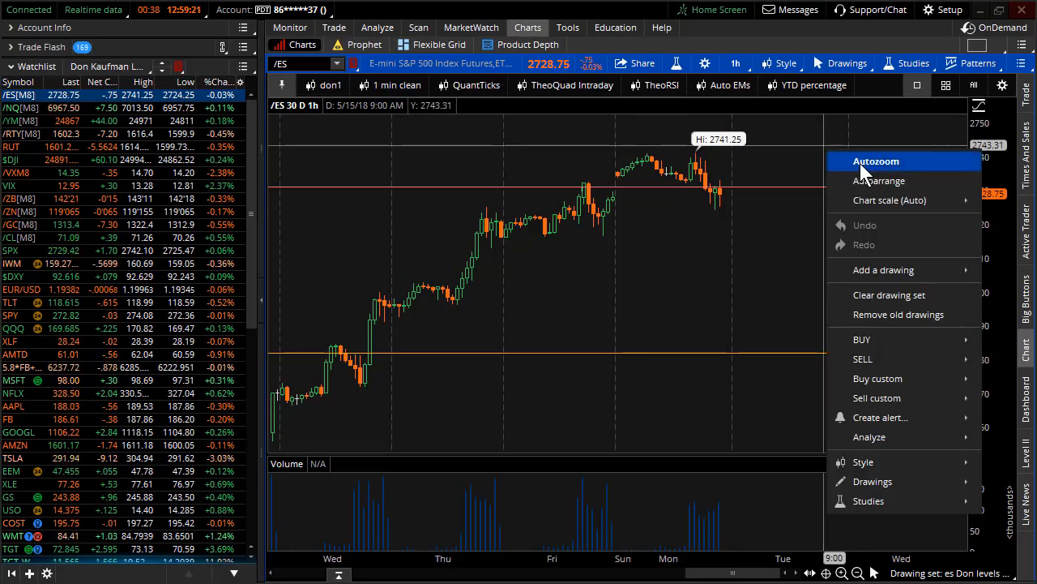
Autozoom the /ES chart, then set a 90-day interval with 2-hour aggregation
left_click(875, 160)
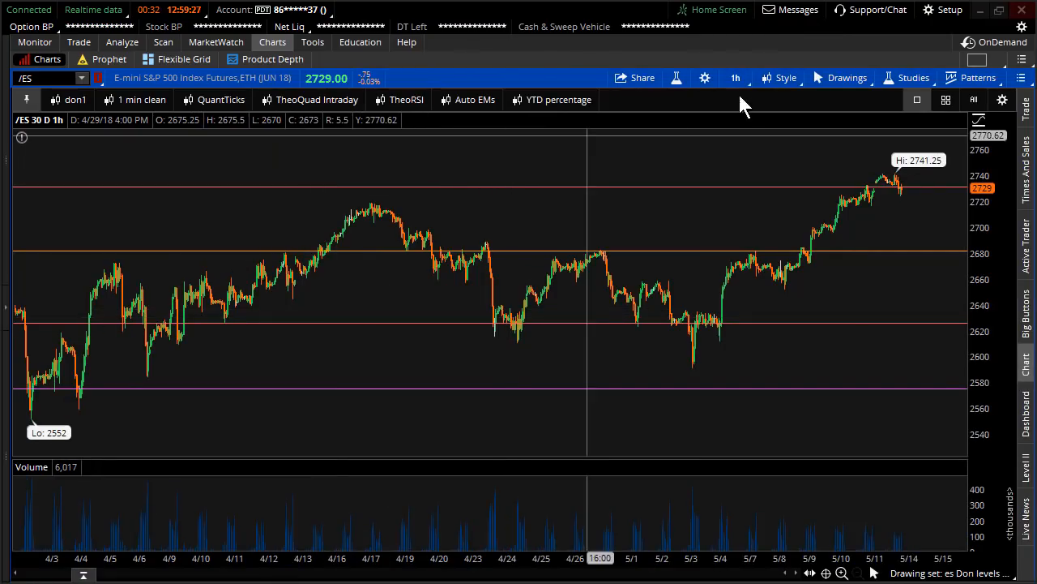
left_click(734, 77)
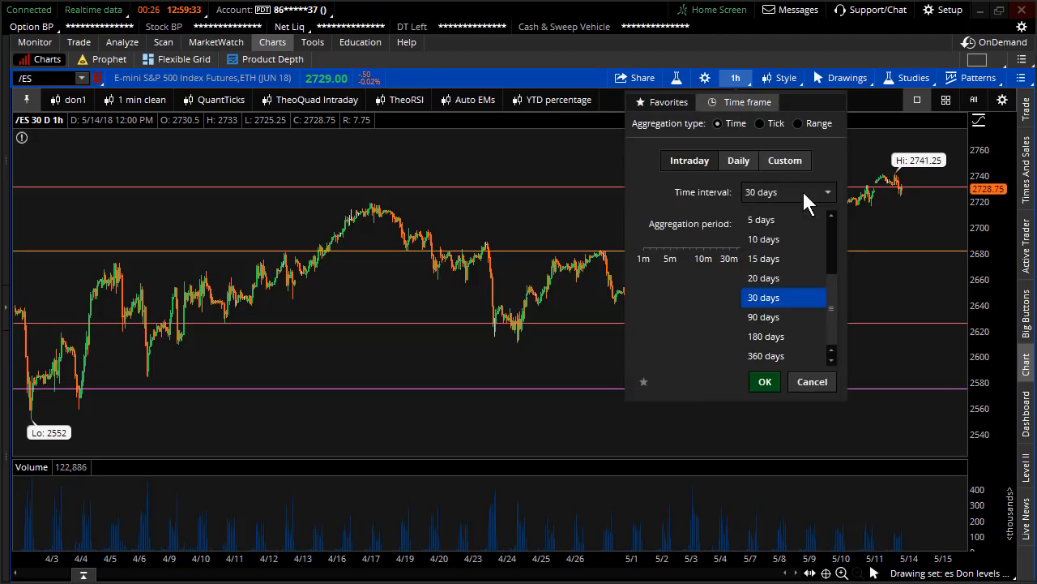
left_click(762, 316)
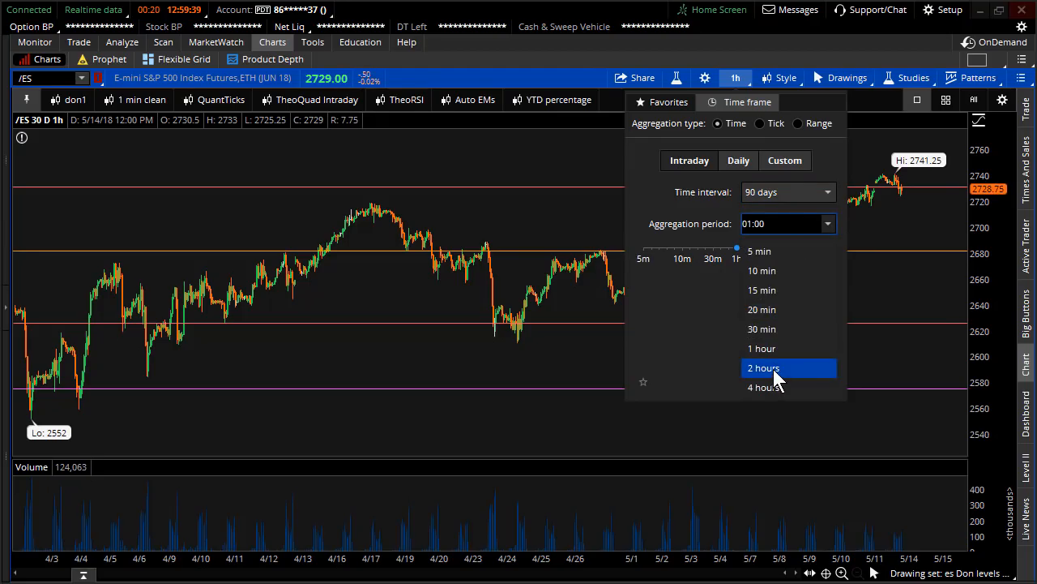
left_click(764, 367)
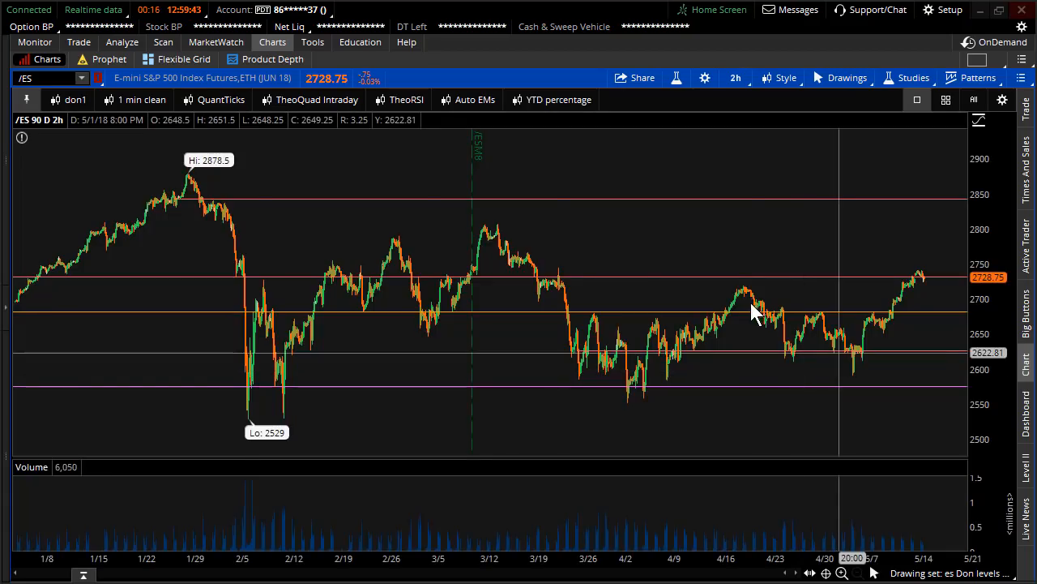
mouse_move(555, 288)
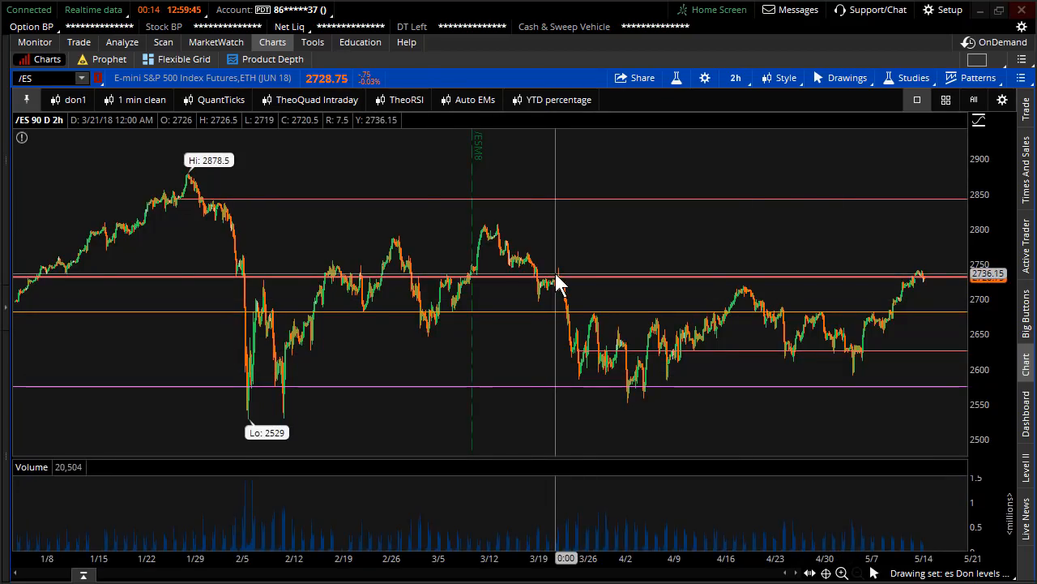
mouse_move(48, 284)
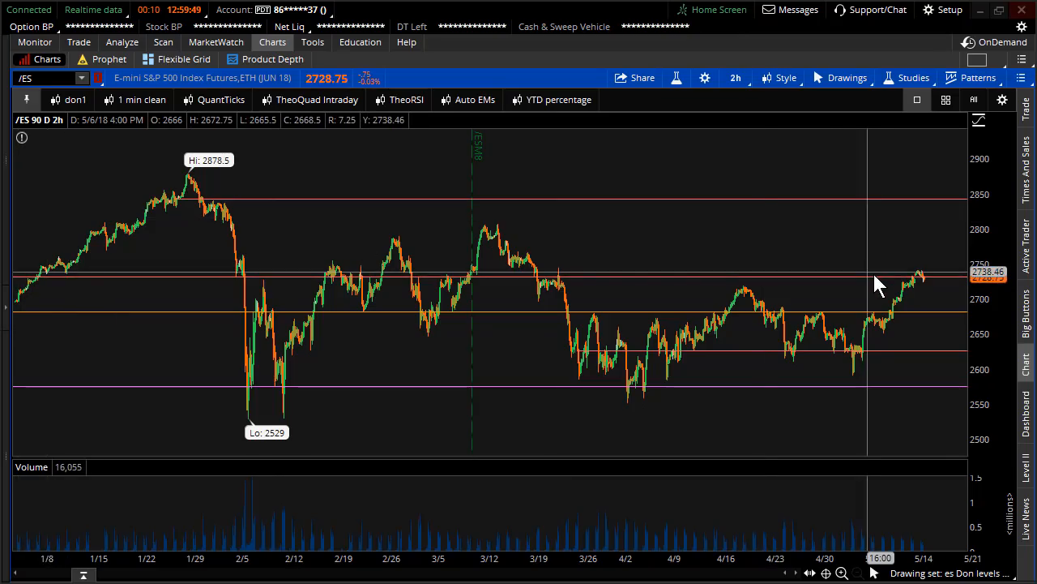
mouse_move(881, 292)
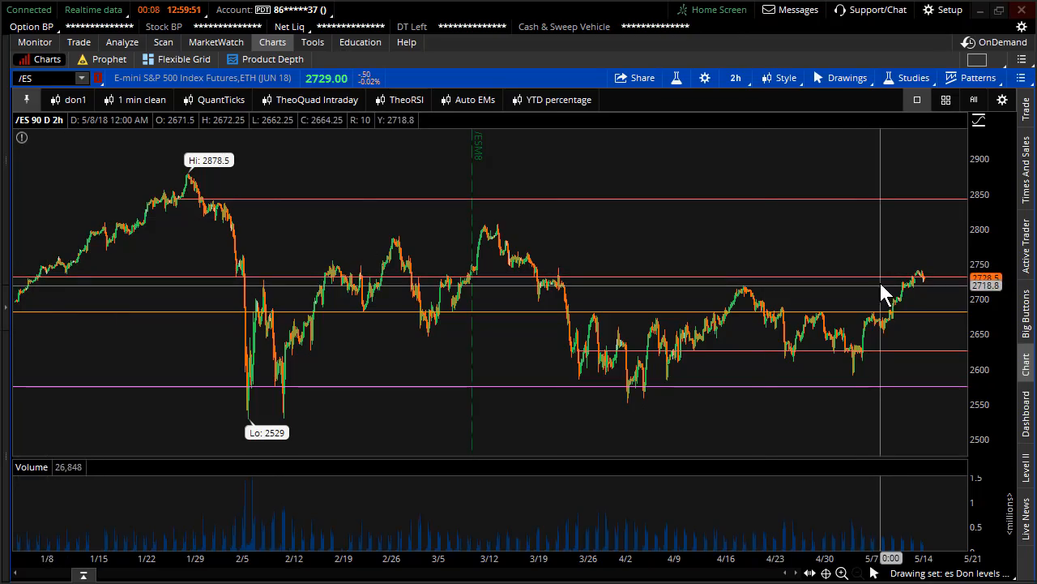
mouse_move(882, 284)
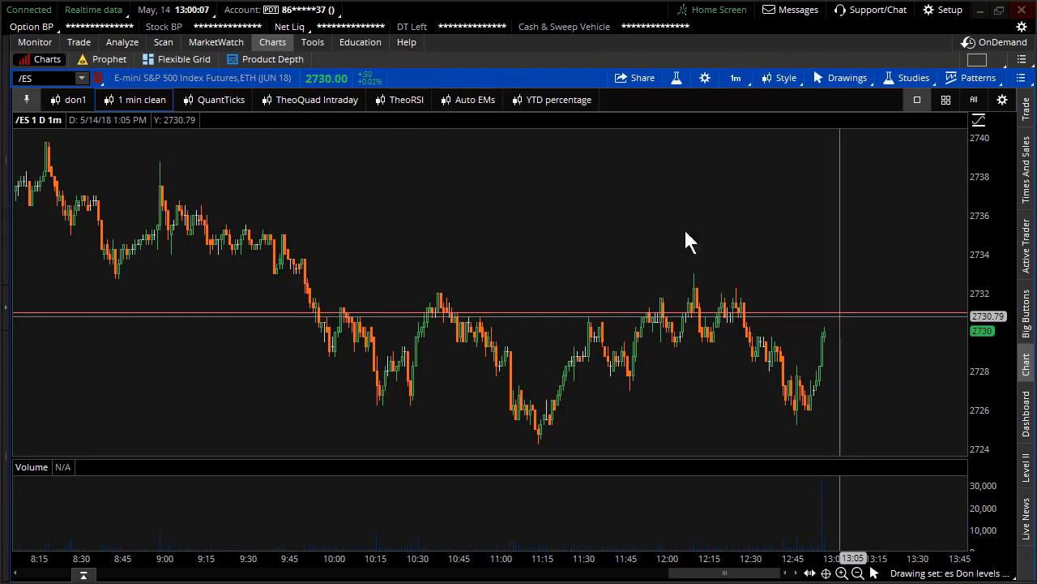
mouse_move(429, 203)
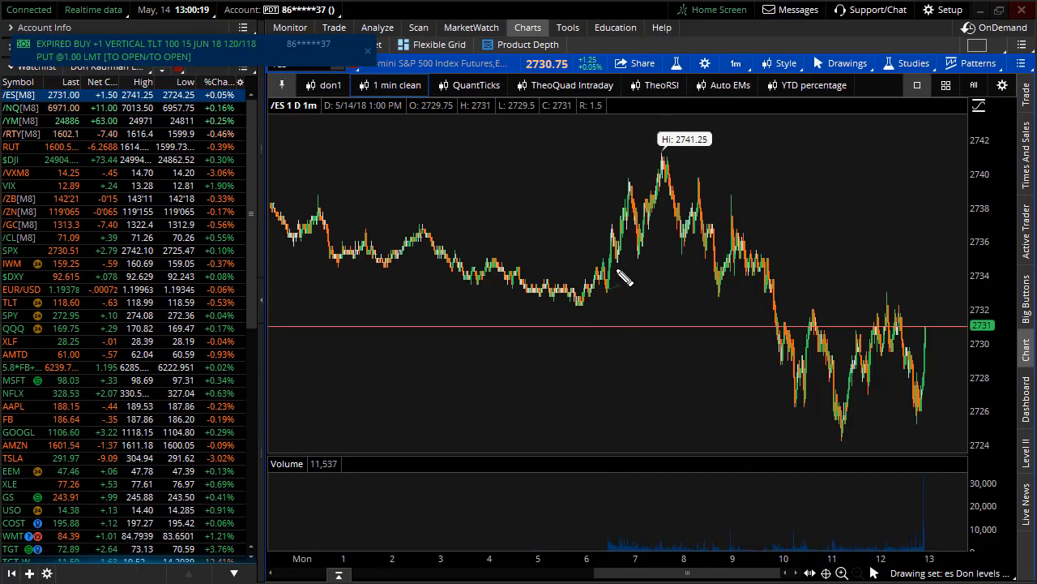
mouse_move(649, 178)
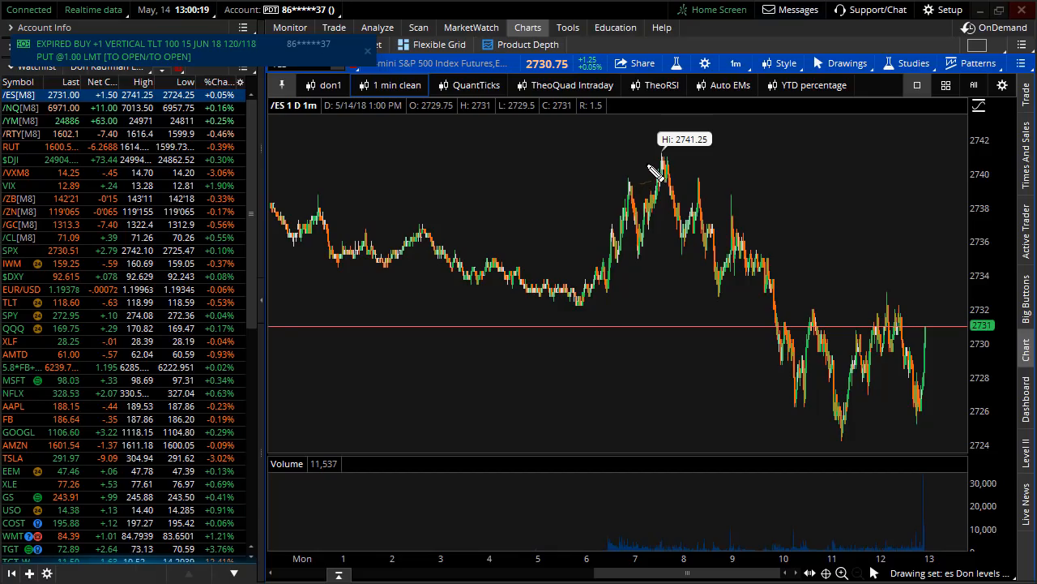
mouse_move(657, 171)
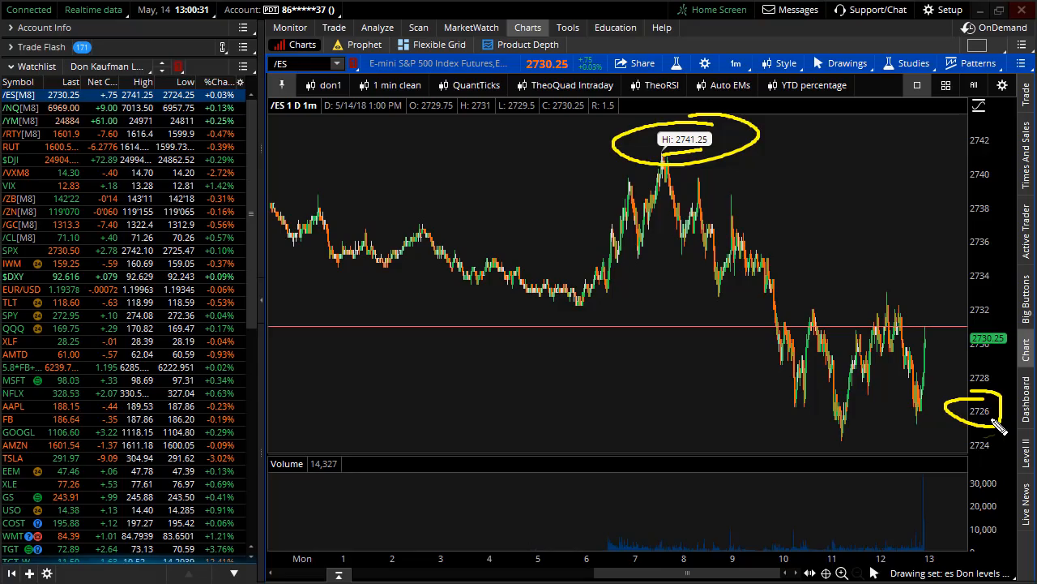
mouse_move(669, 162)
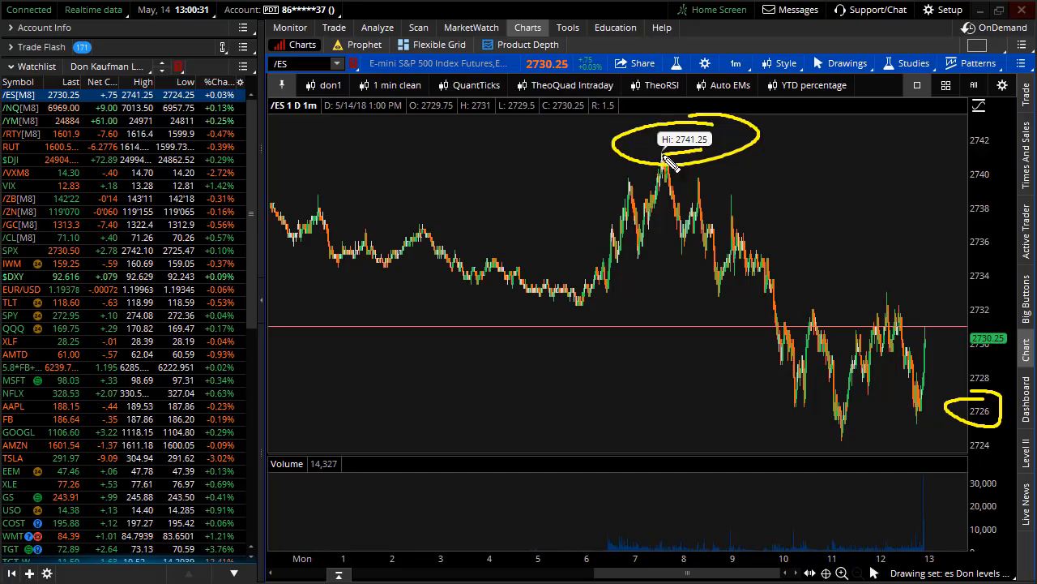
Zoom the /ES one-minute chart into today's session near the 2731 level
left_click_drag(673, 166, 948, 405)
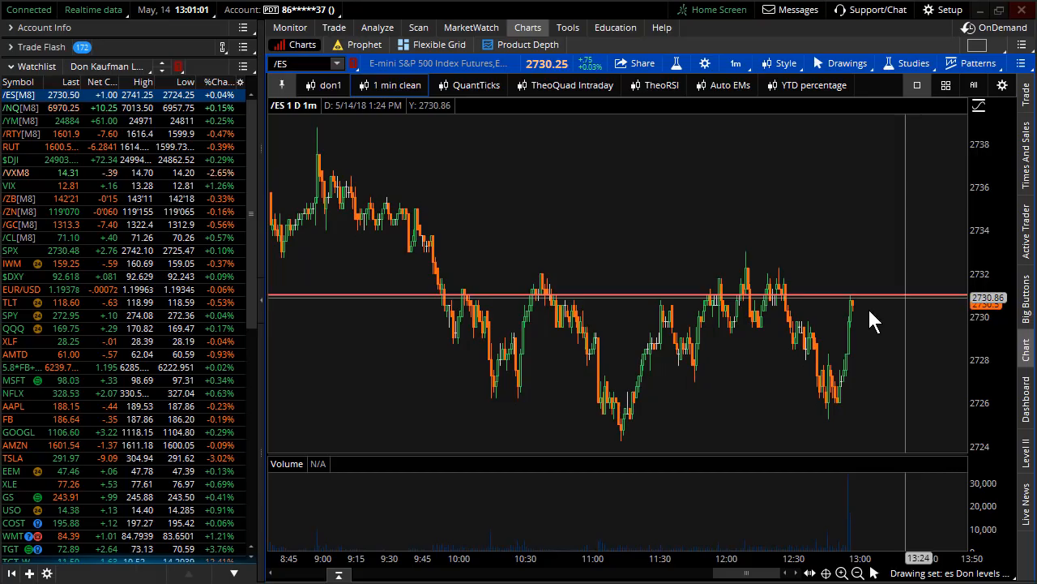
mouse_move(871, 307)
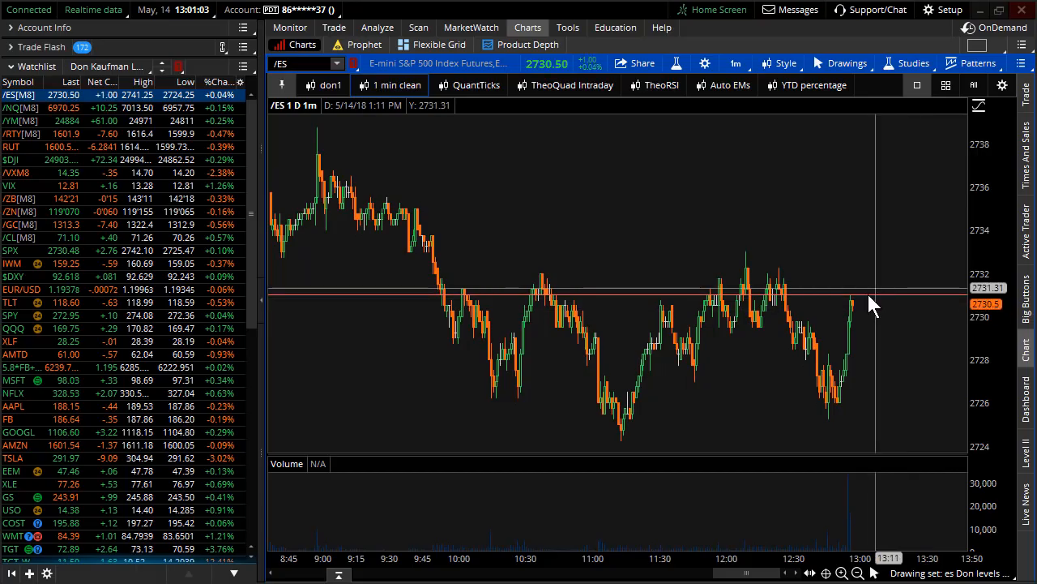
mouse_move(871, 306)
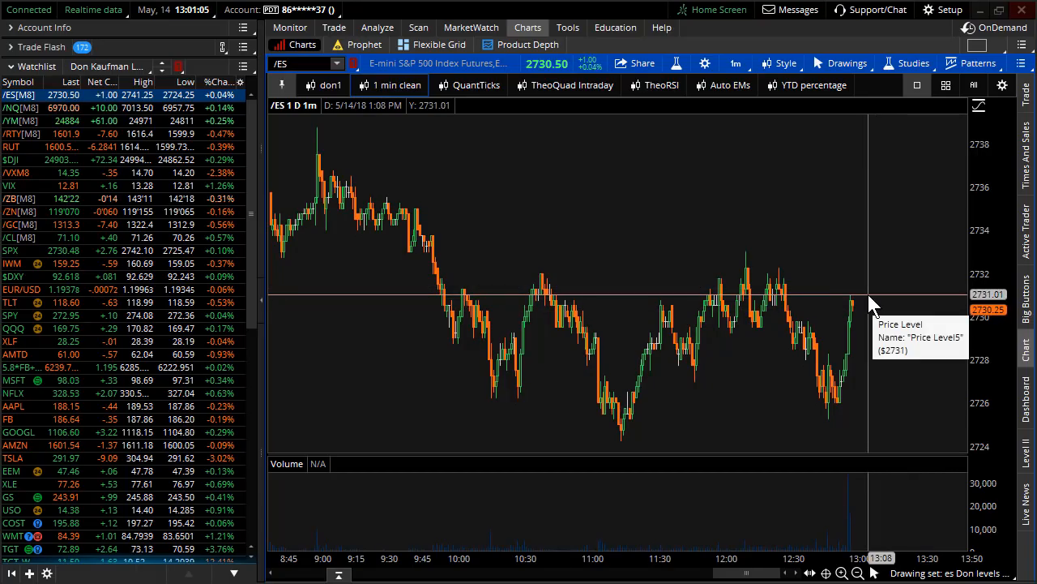
mouse_move(475, 121)
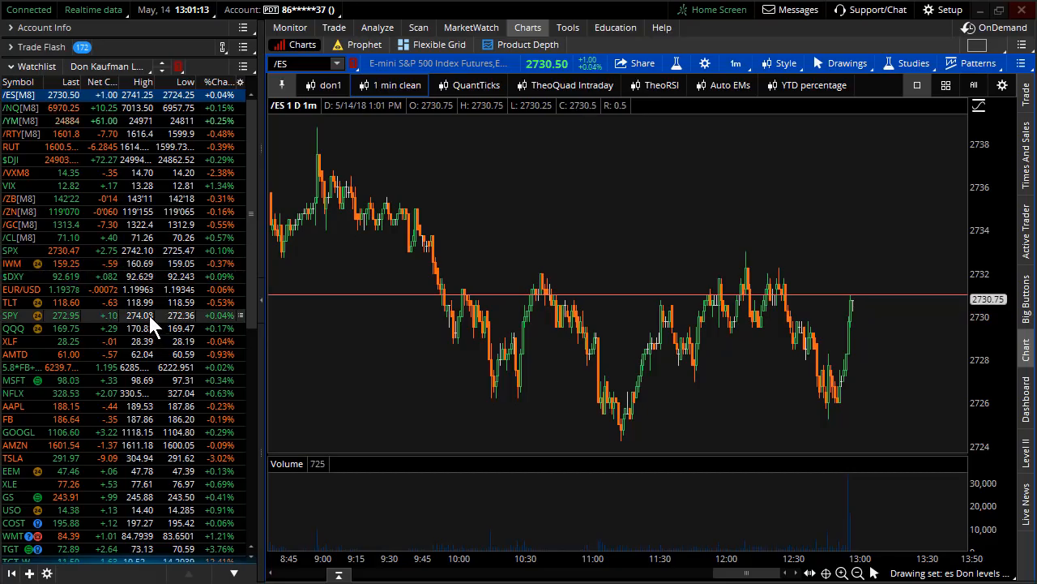
Load SPY's option chain, expand 16 MAY 18, and replace Prob.OTM with Delta
left_click(10, 314)
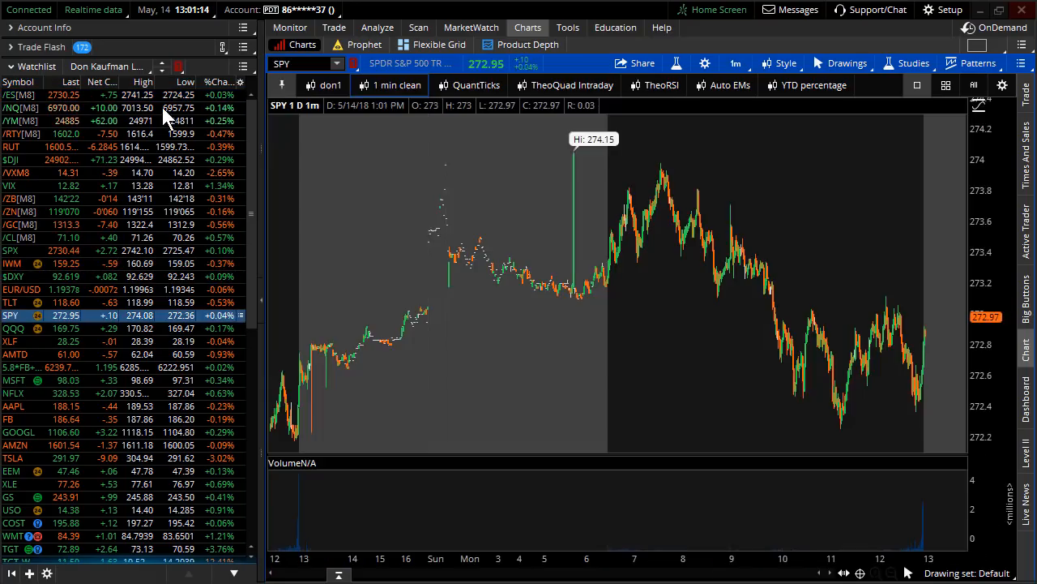
left_click(333, 26)
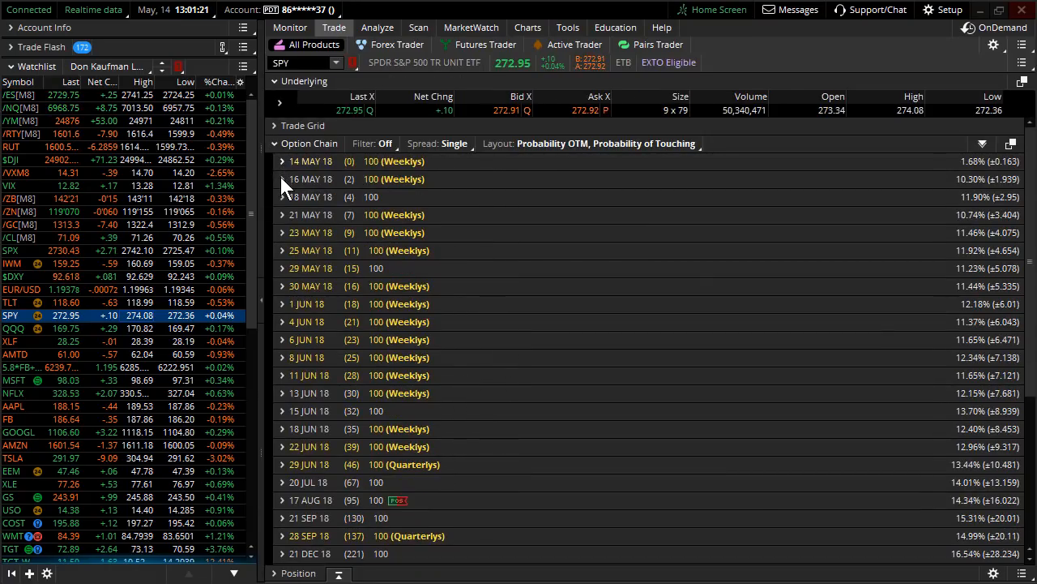
left_click(283, 179)
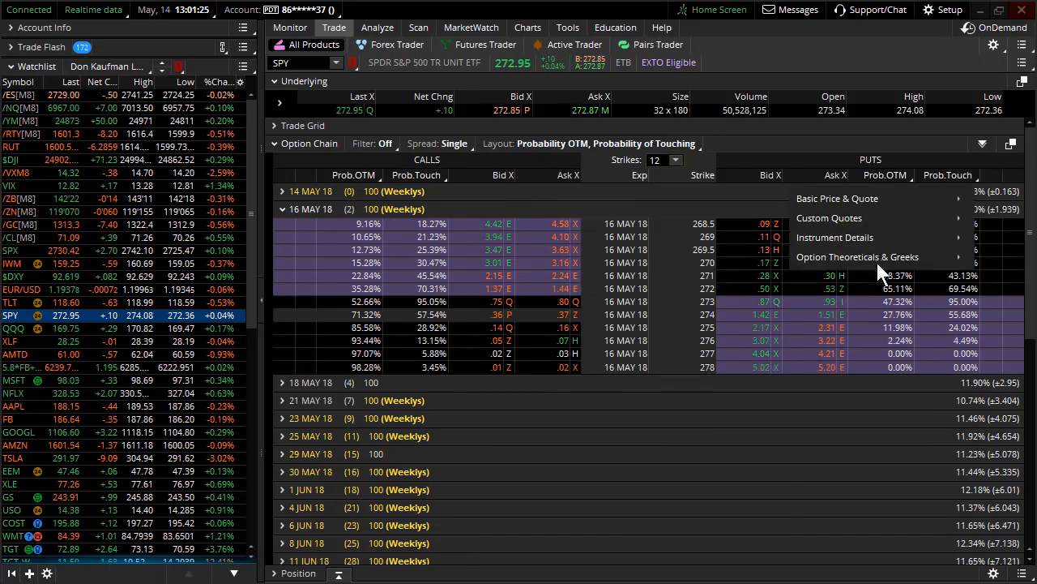
left_click(856, 257)
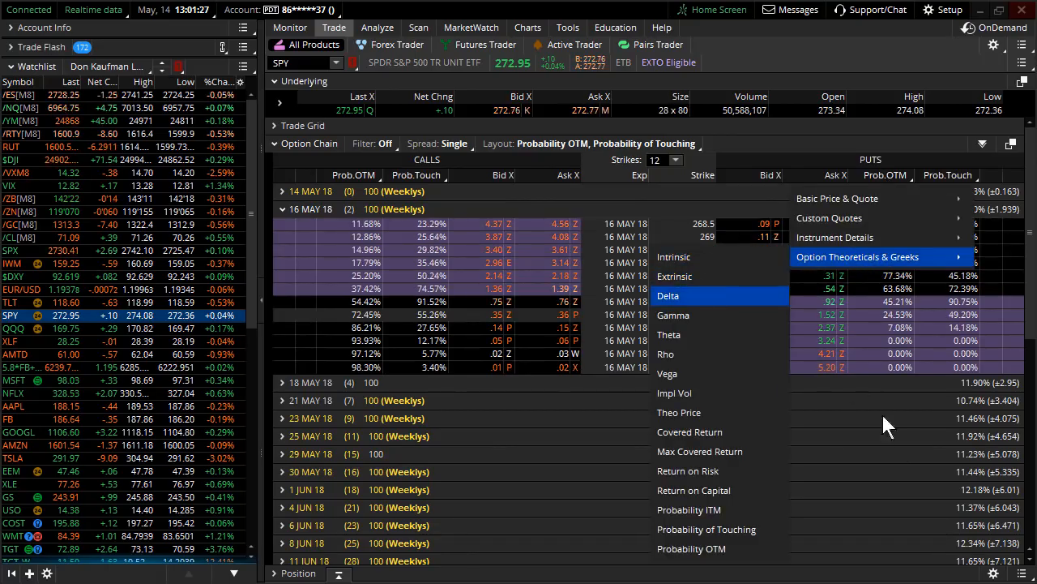
left_click(668, 295)
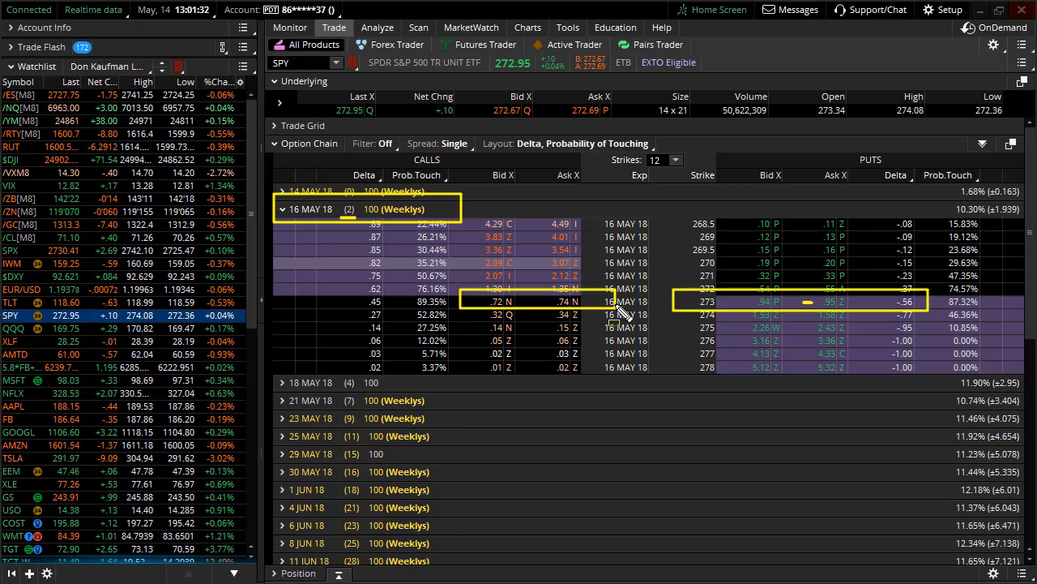
mouse_move(628, 560)
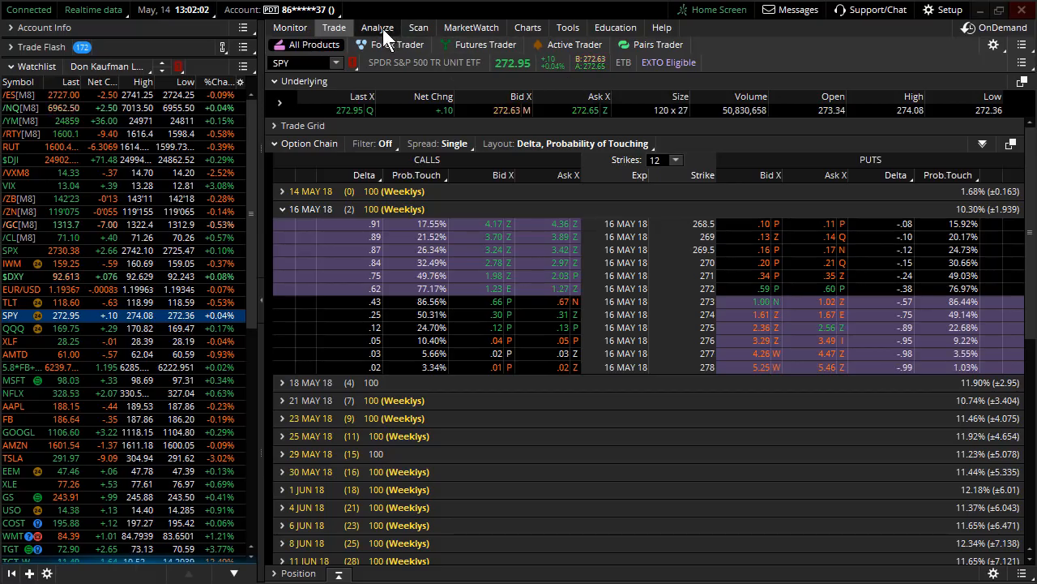
Open the SPY account statement, review the three put fills, then collapse Trade History
left_click(290, 26)
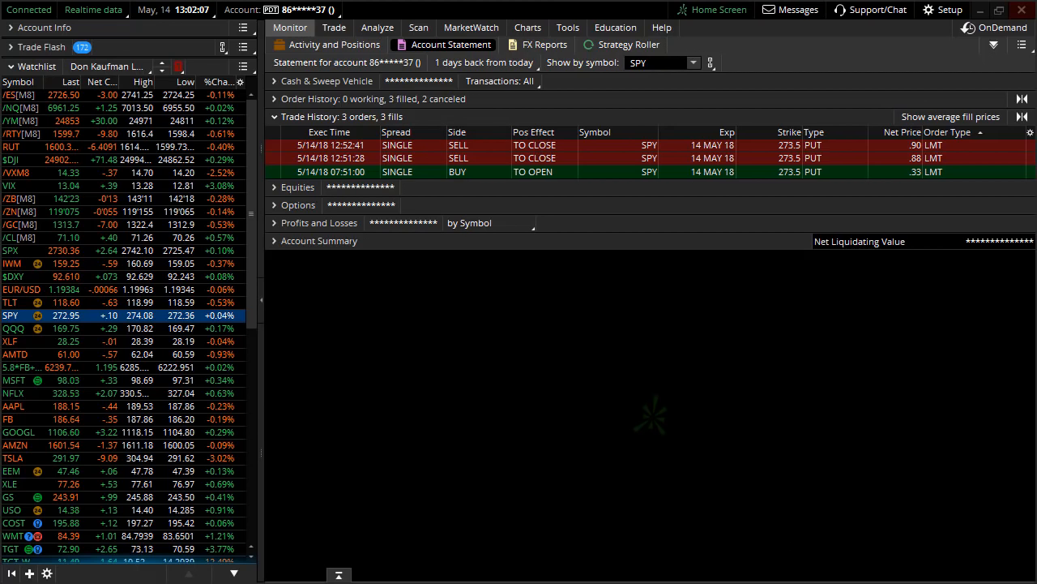
mouse_move(296, 183)
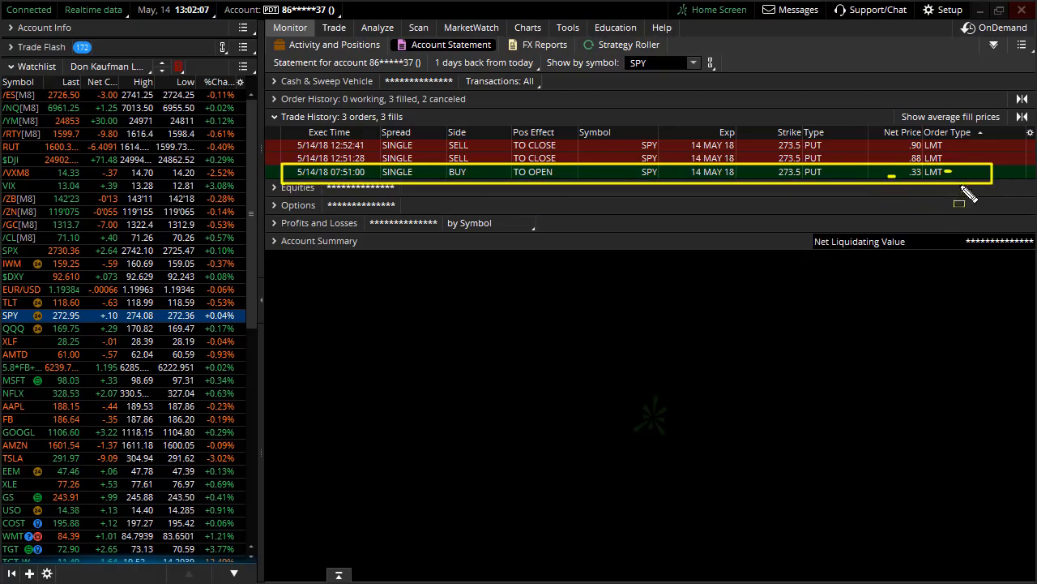
mouse_move(892, 154)
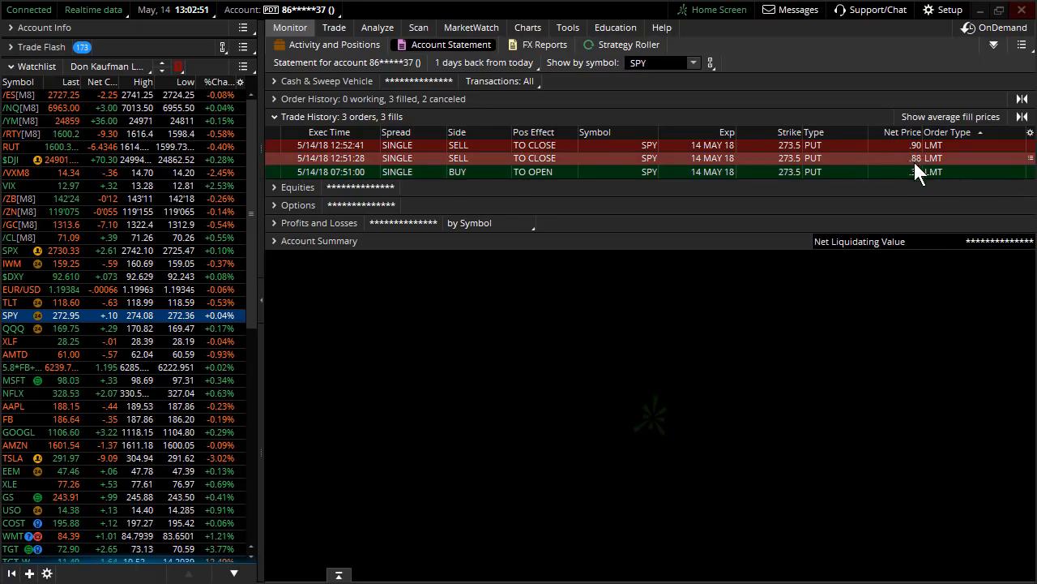
left_click(274, 116)
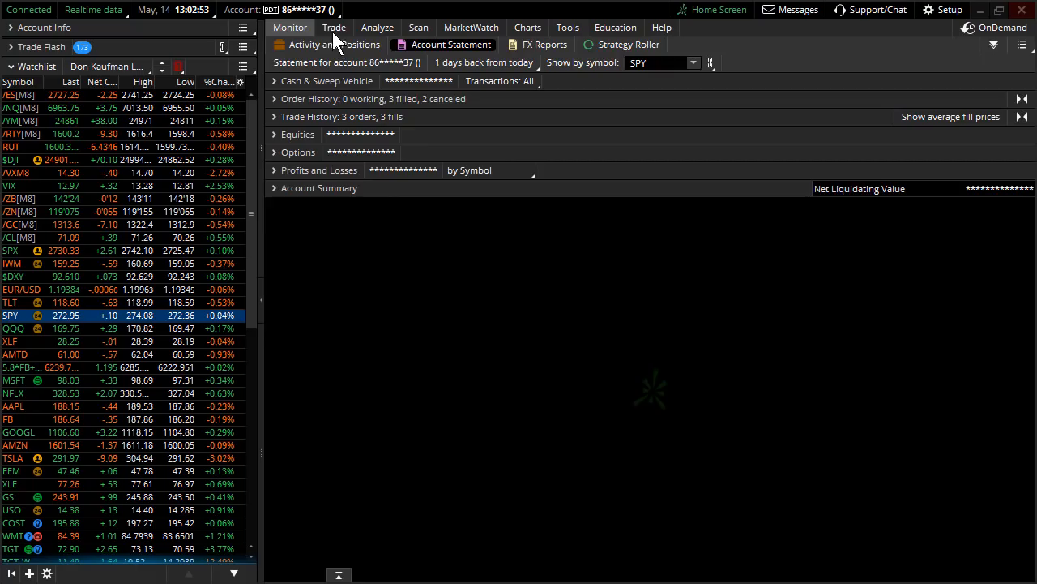
Load EEM from the watchlist and view its 9-month daily chart
left_click(334, 26)
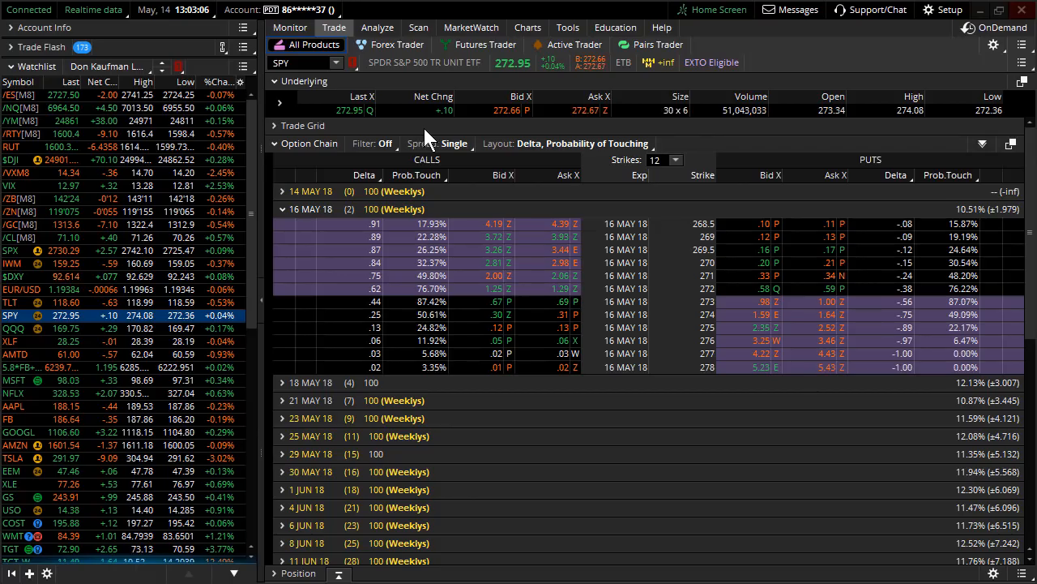
left_click(283, 209)
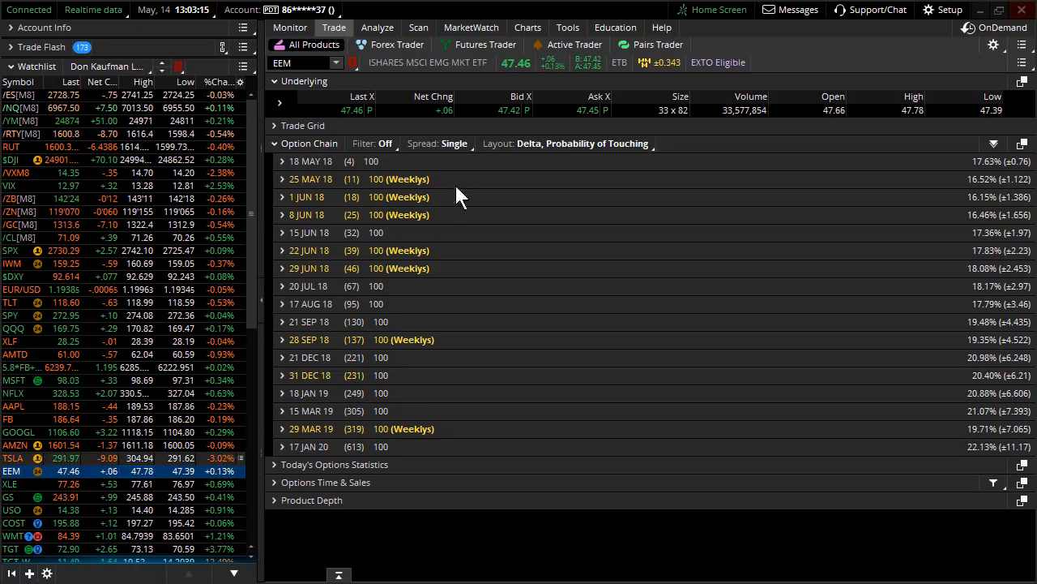
left_click(528, 27)
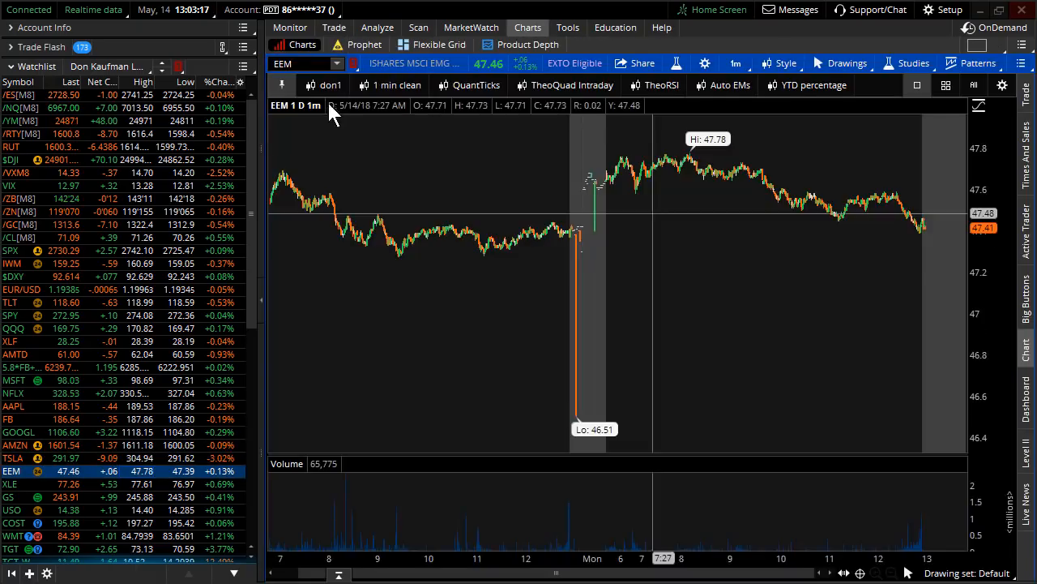
left_click(735, 63)
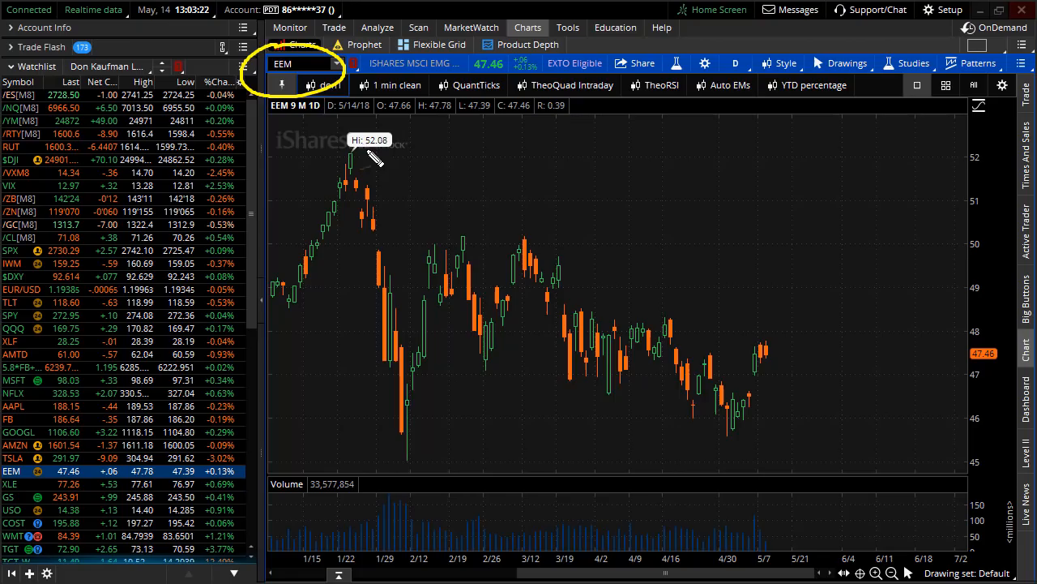
mouse_move(410, 190)
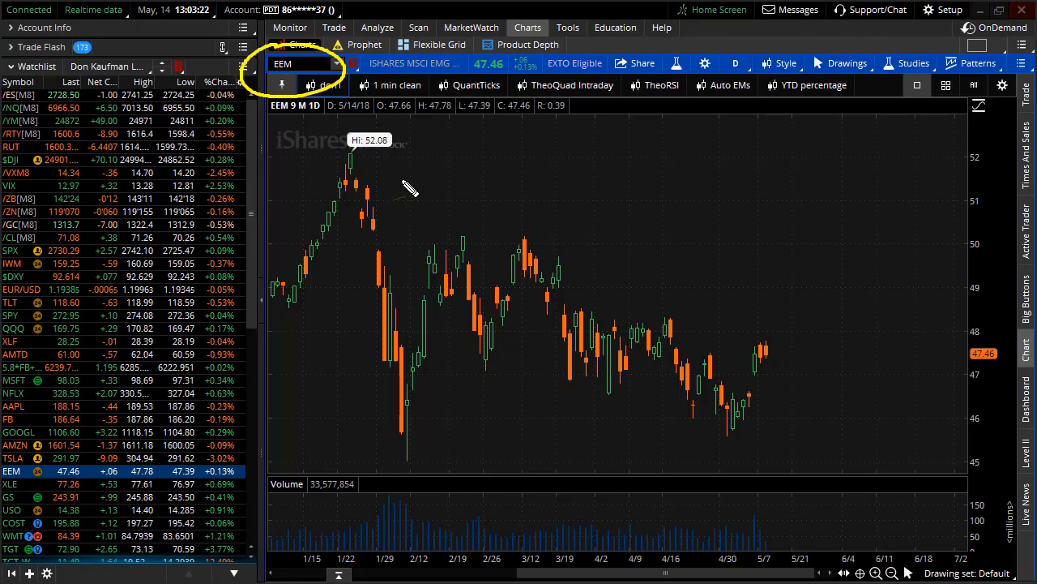
mouse_move(466, 397)
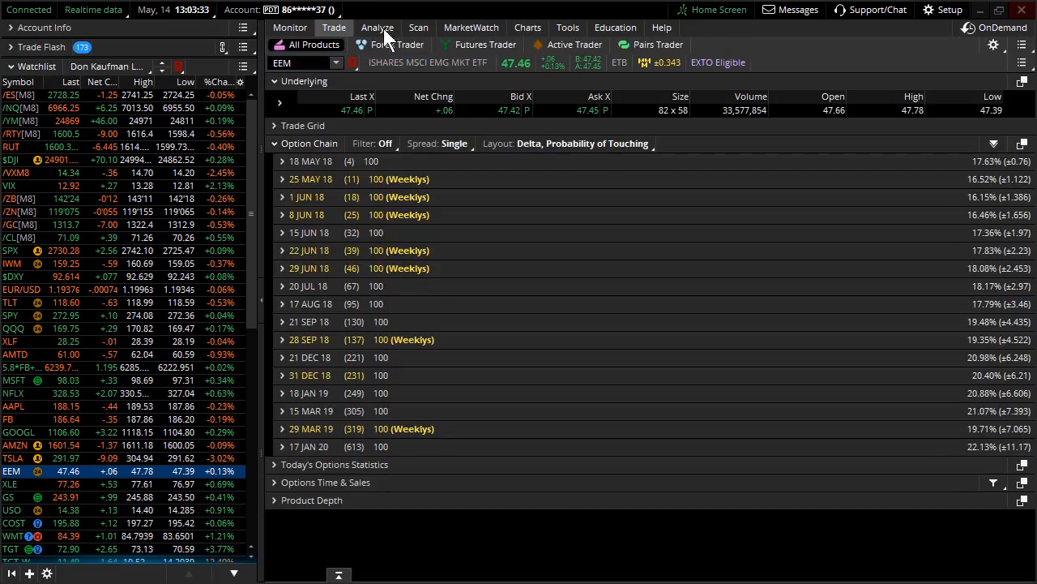
mouse_move(357, 239)
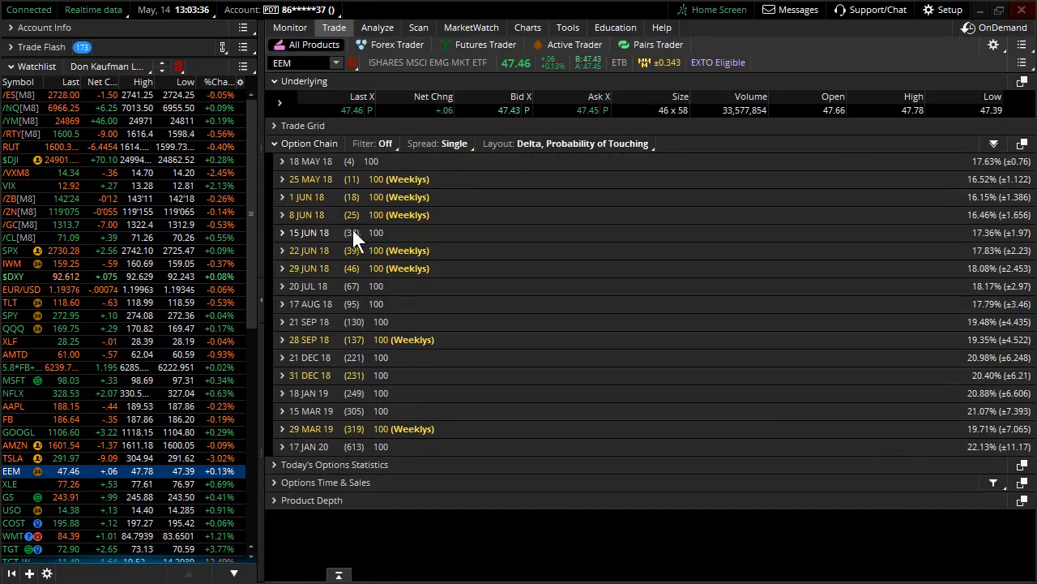
Check EEM's 15 JUN 18 option volume and open interest, then return to its chart
left_click(283, 190)
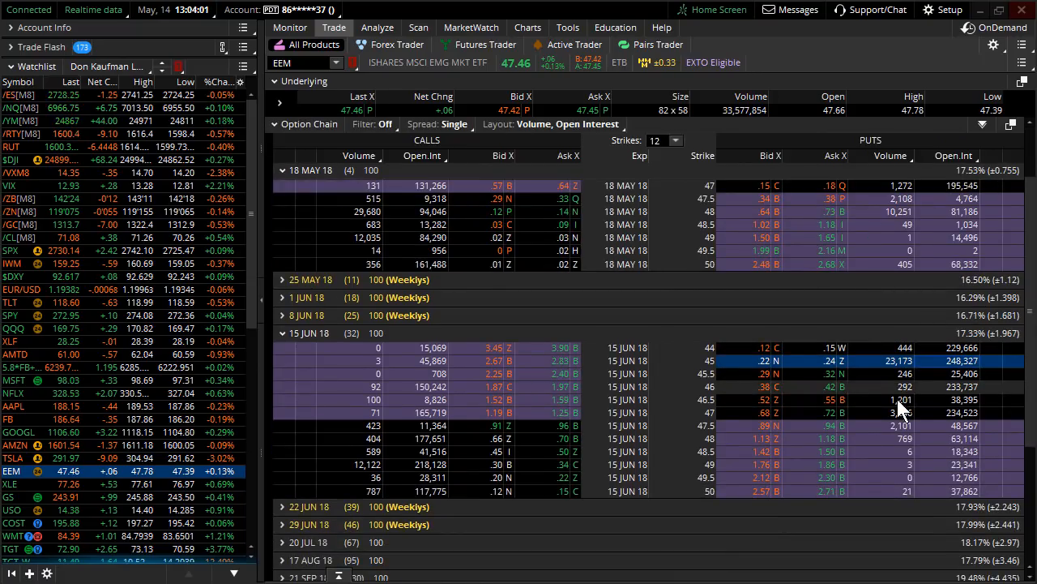
mouse_move(301, 328)
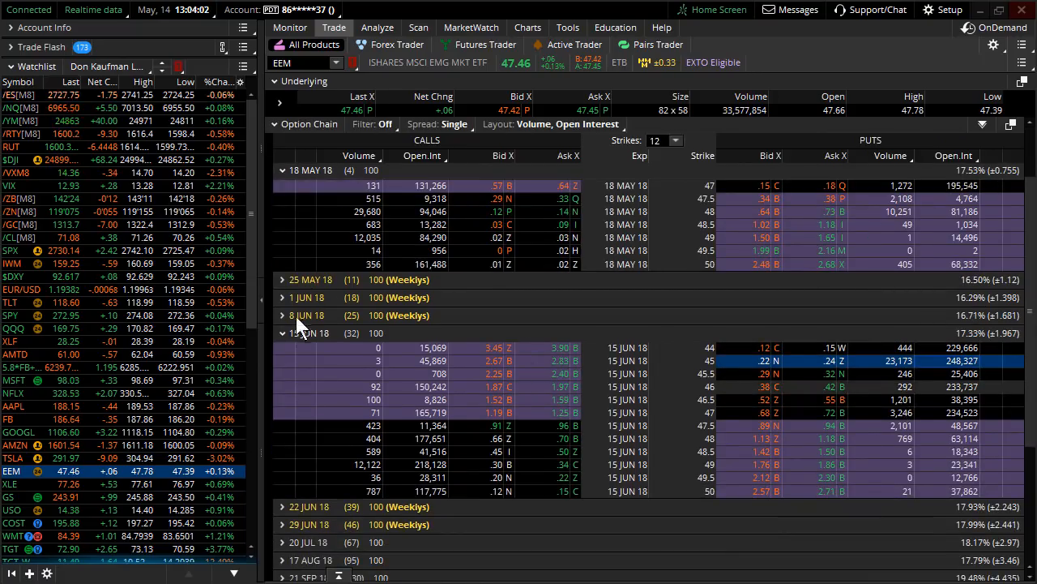
left_click(282, 333)
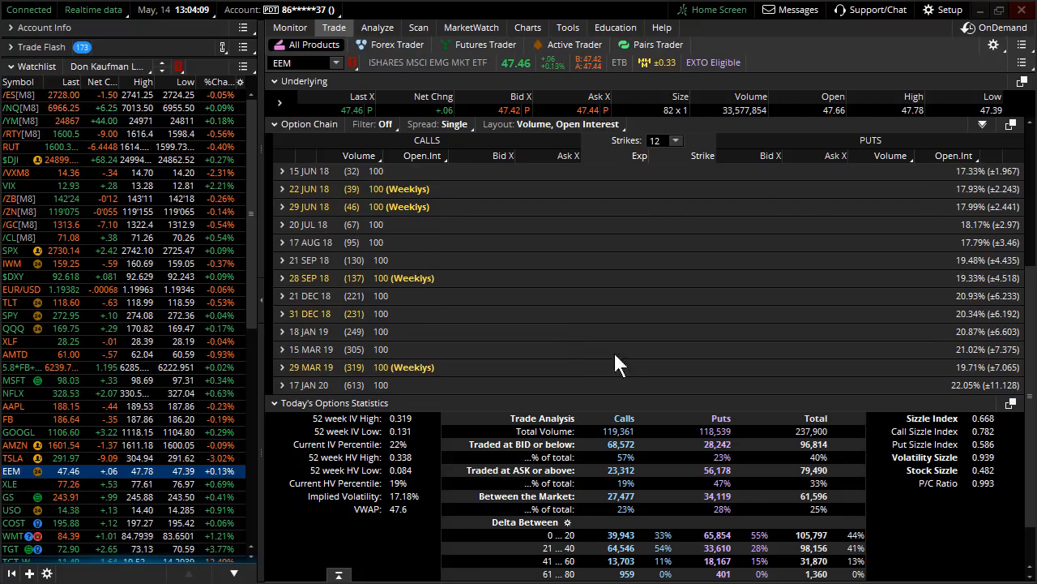
mouse_move(820, 444)
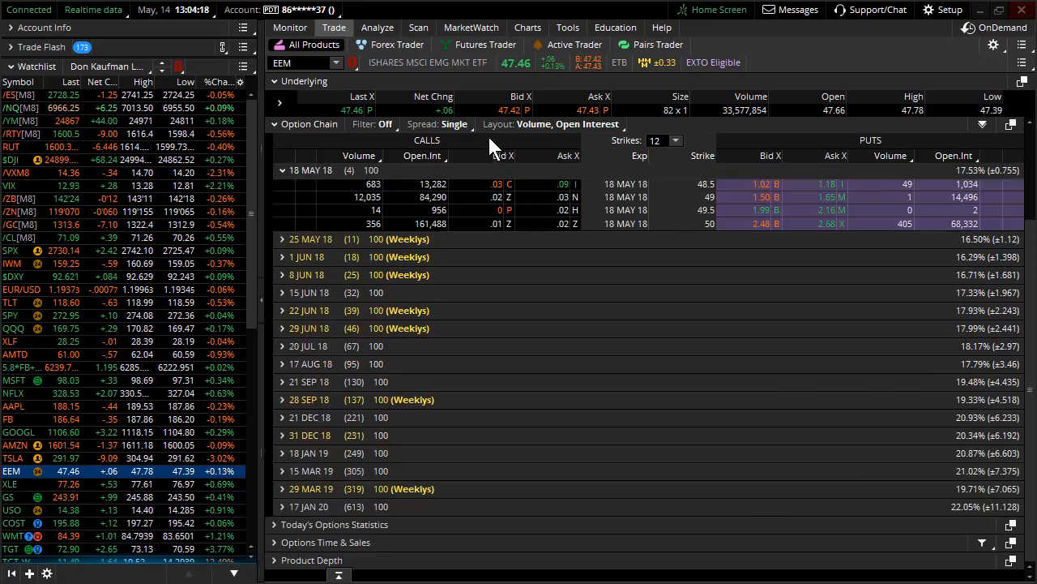
left_click(282, 170)
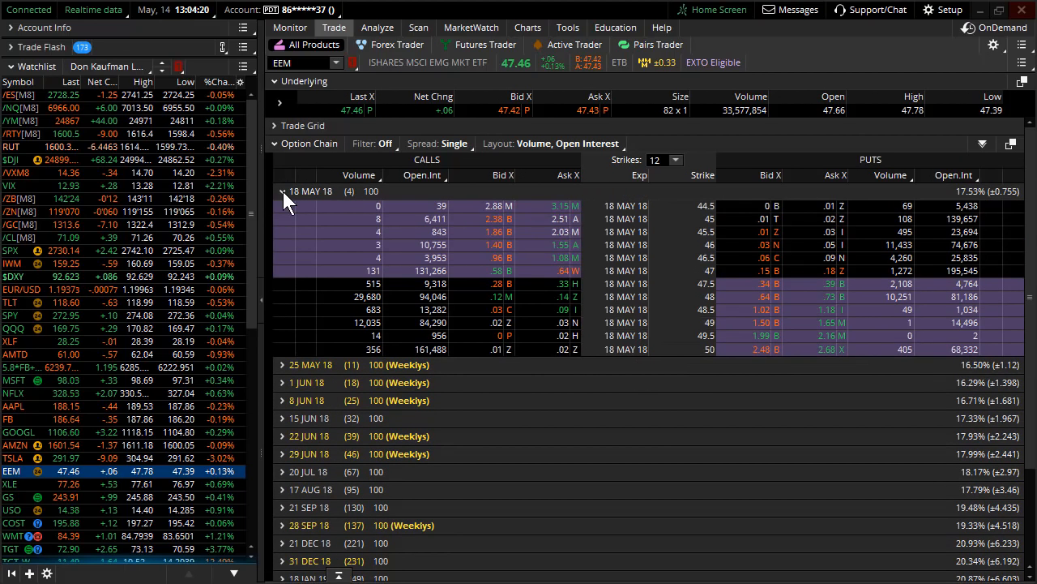
left_click(527, 26)
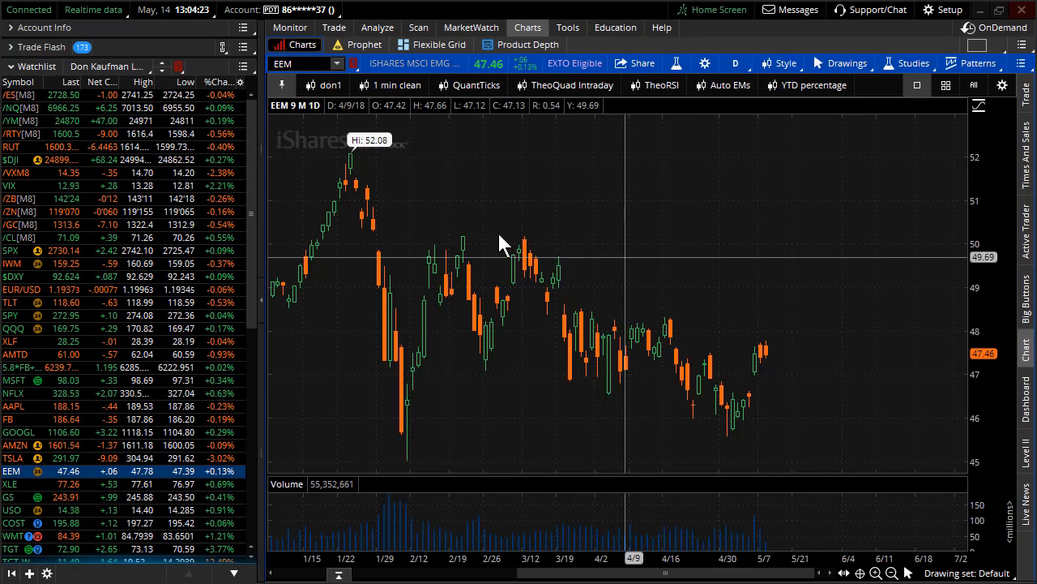
mouse_move(709, 369)
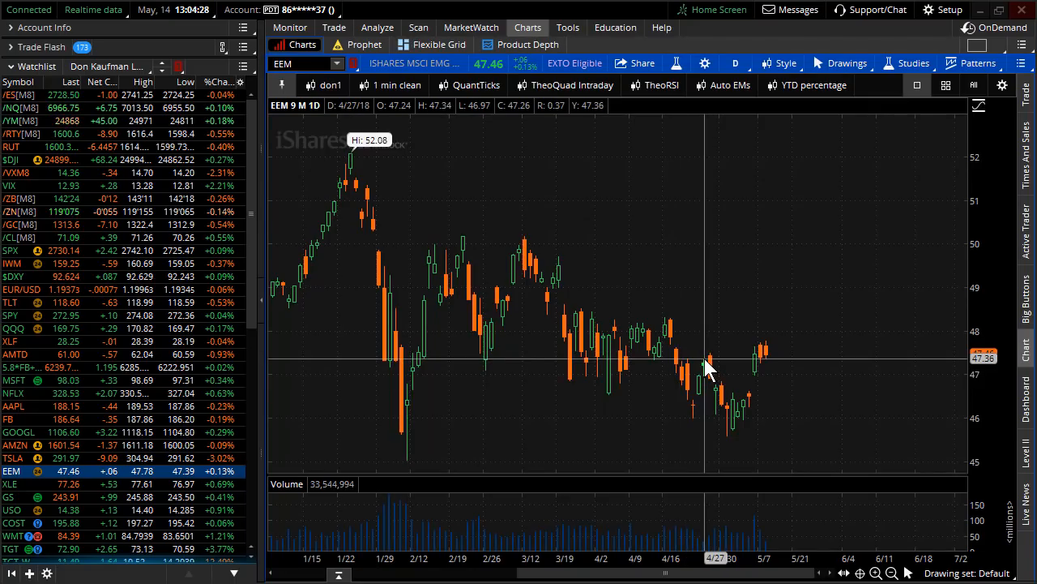
mouse_move(336, 77)
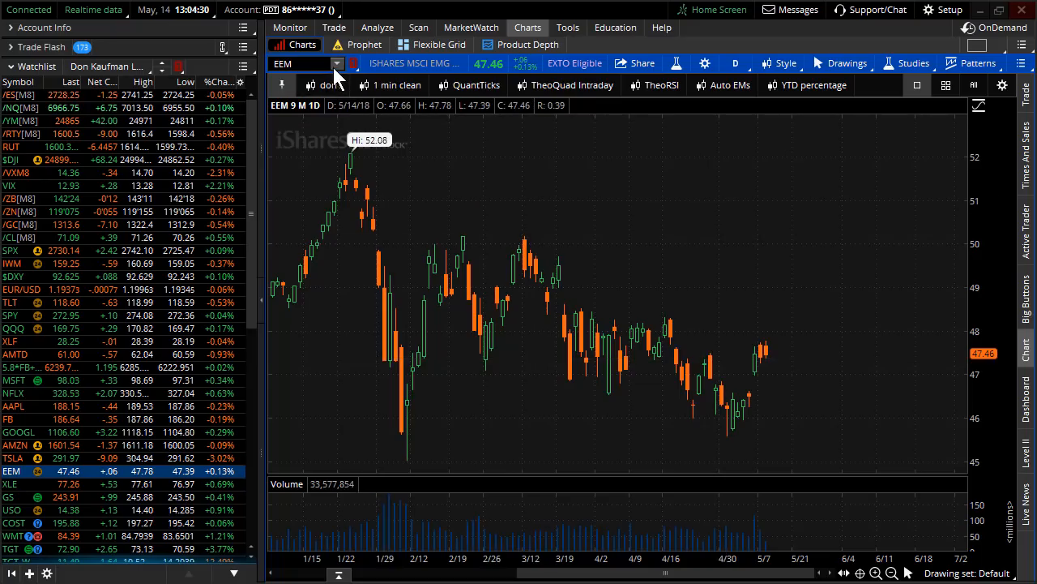
mouse_move(703, 338)
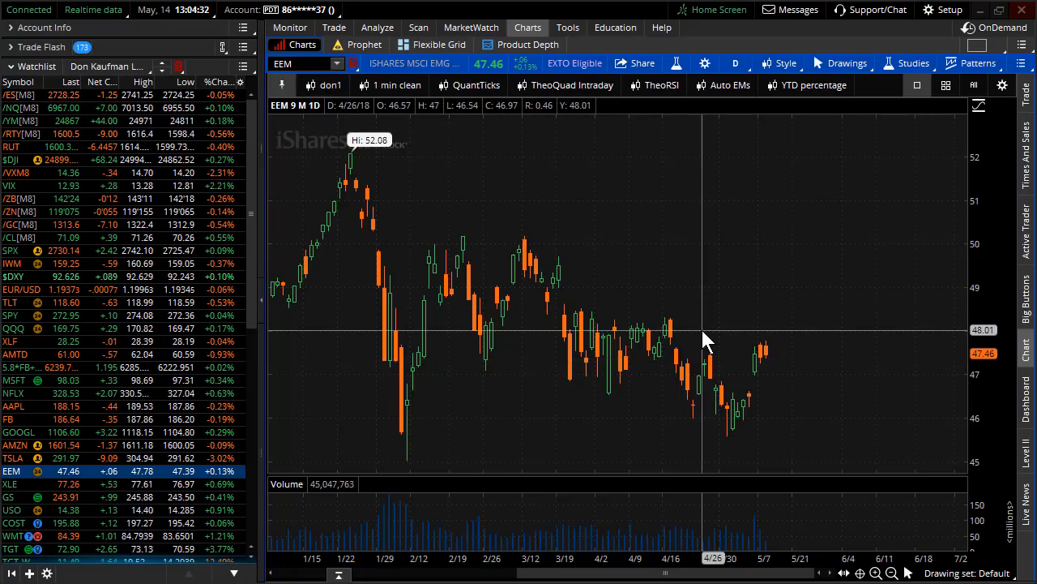
mouse_move(179, 272)
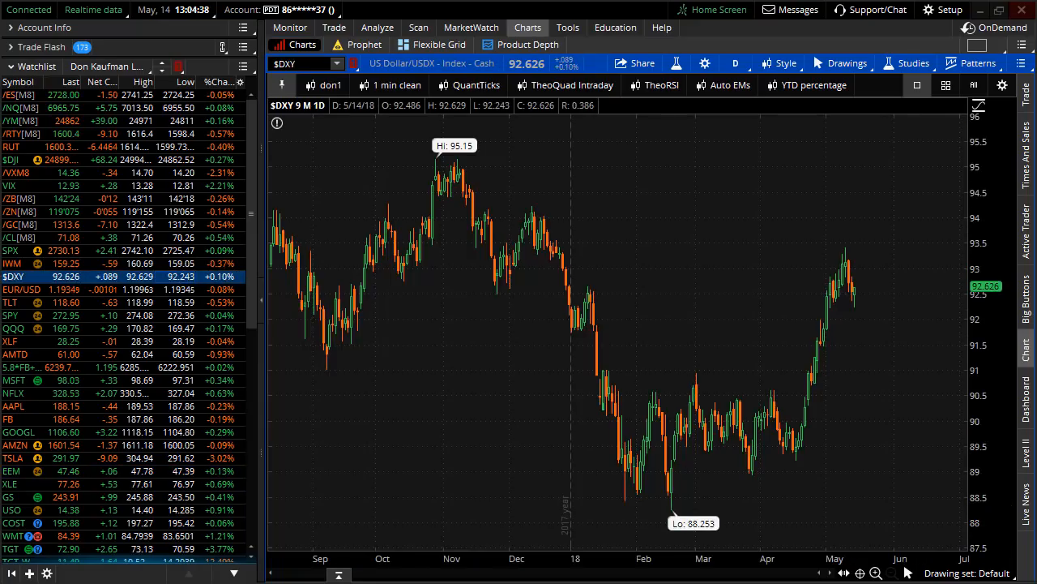
mouse_move(815, 452)
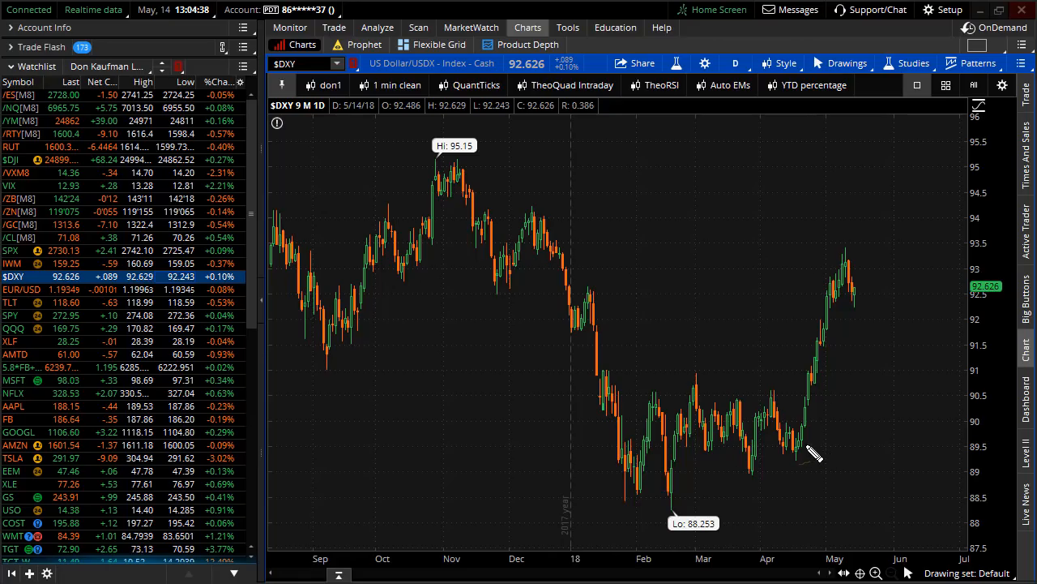
Zoom $DXY into the late-March to mid-May rally, then load EEM's daily chart
left_click_drag(807, 454, 851, 247)
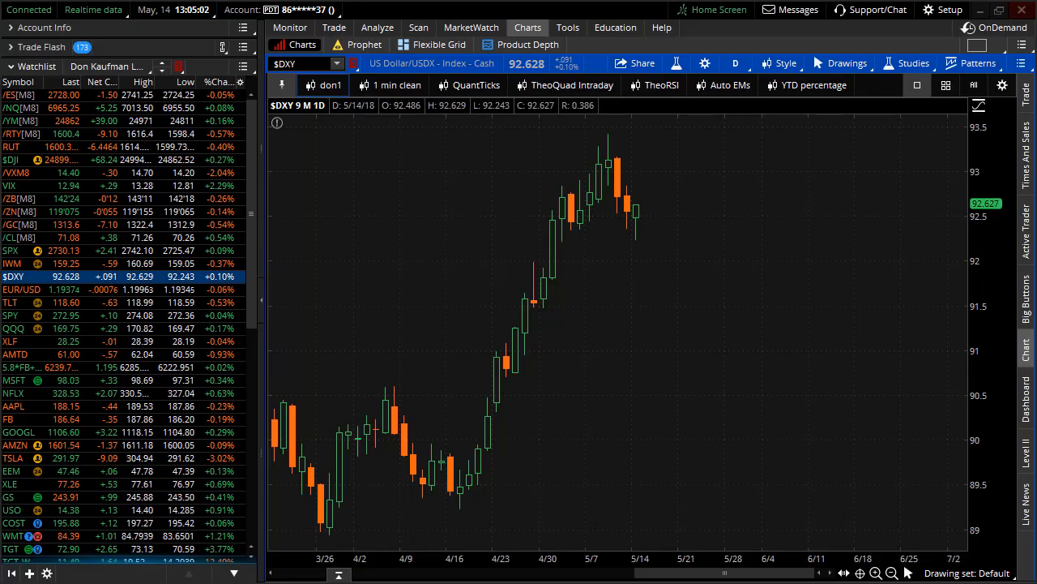
left_click_drag(454, 511, 612, 154)
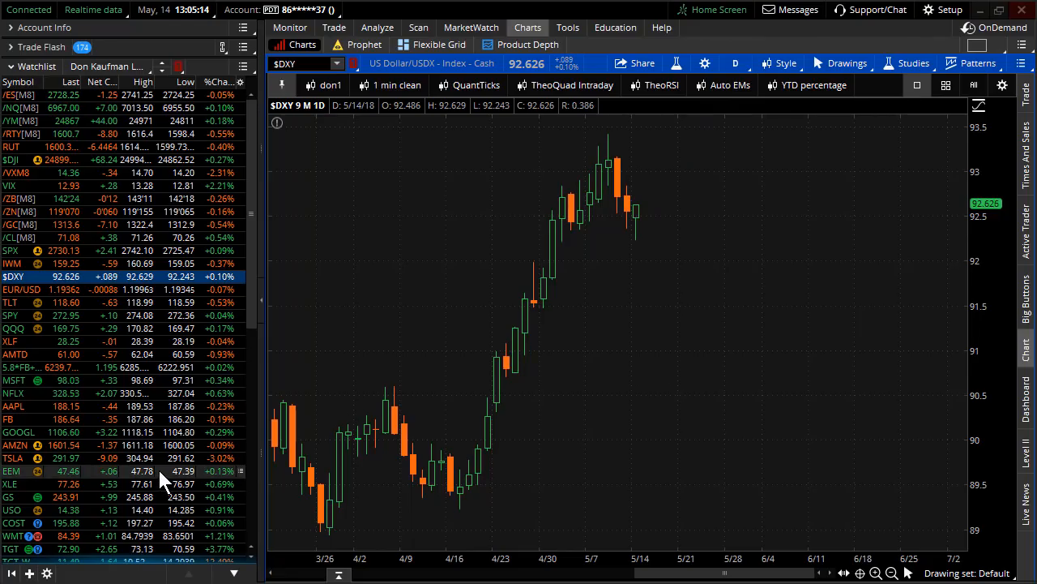
left_click(14, 471)
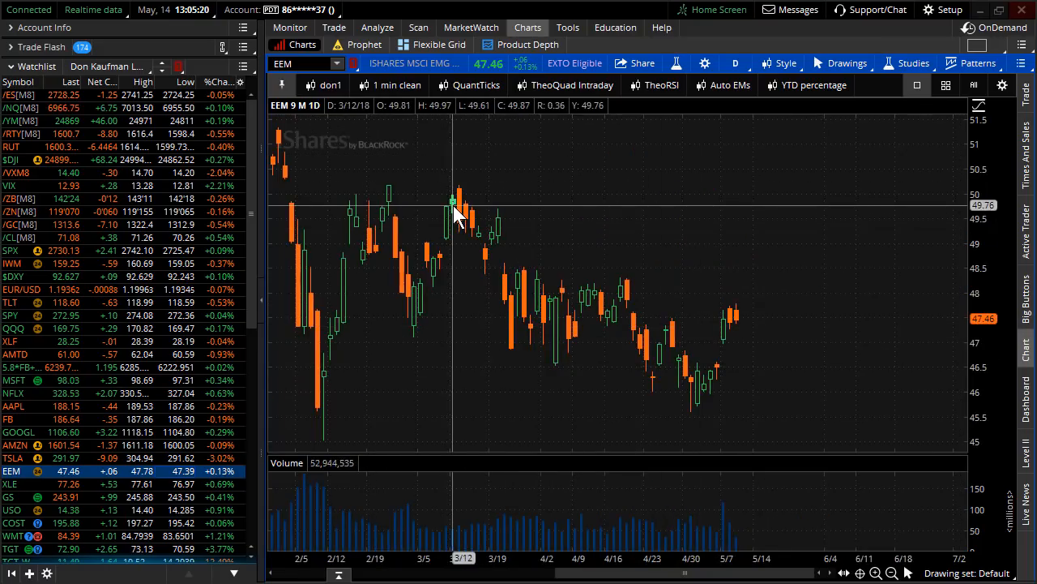
mouse_move(466, 198)
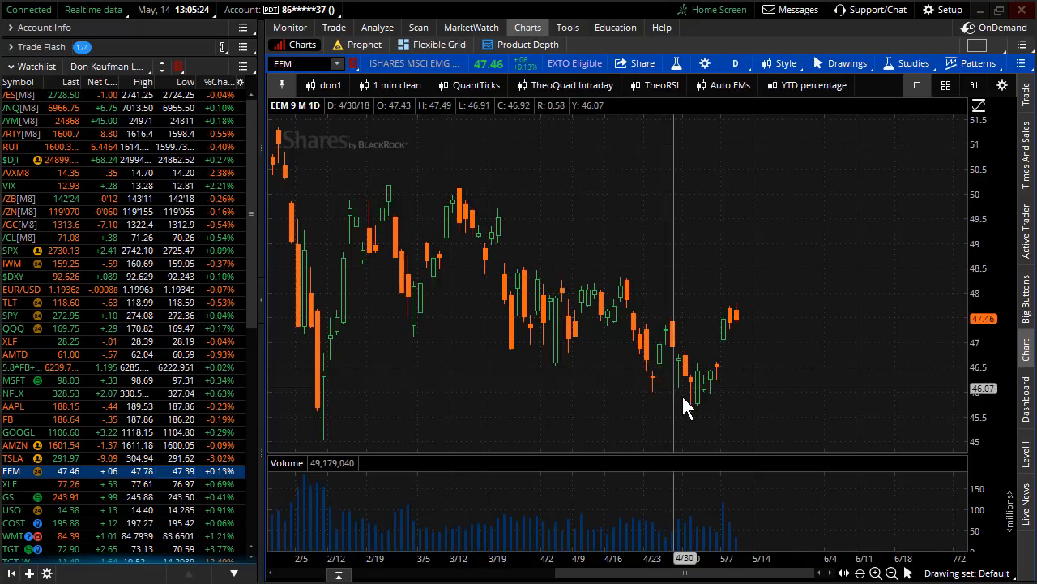
mouse_move(730, 340)
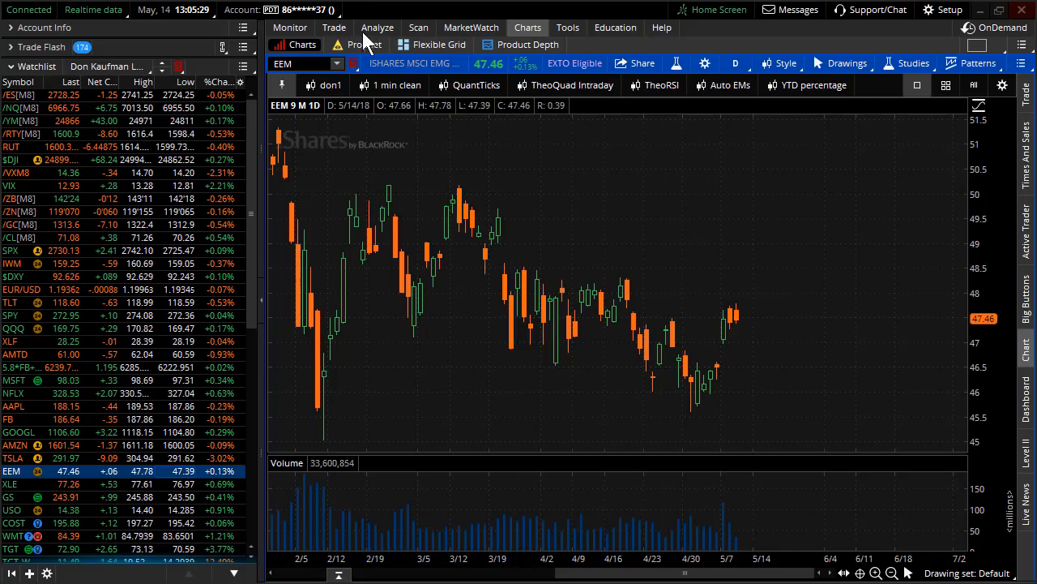
Return to EEM's option chain, listing expirations from 18 May 18 to 17 Jan 20
left_click(334, 26)
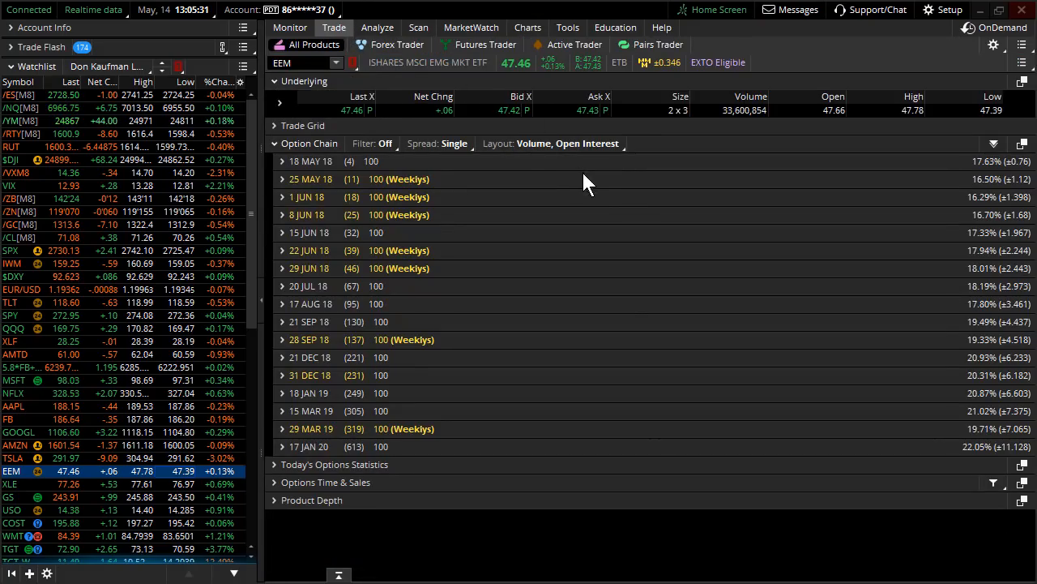
mouse_move(501, 233)
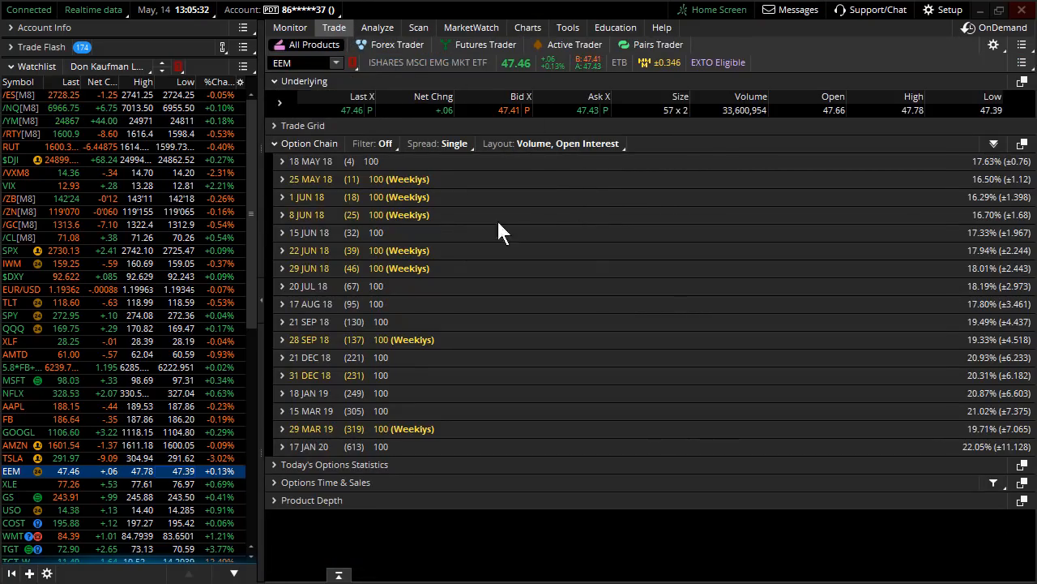
mouse_move(469, 249)
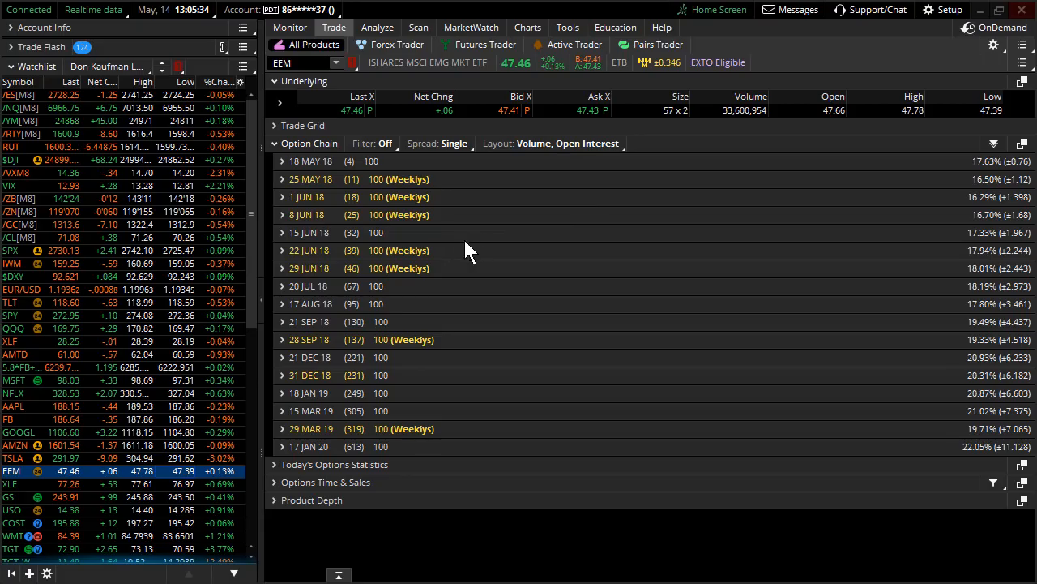
mouse_move(267, 307)
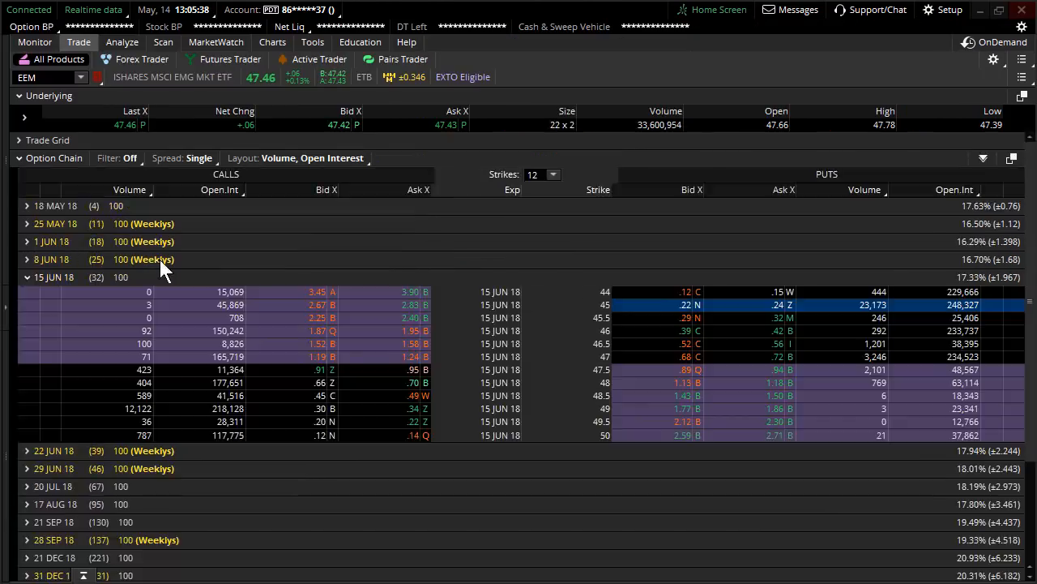
mouse_move(474, 244)
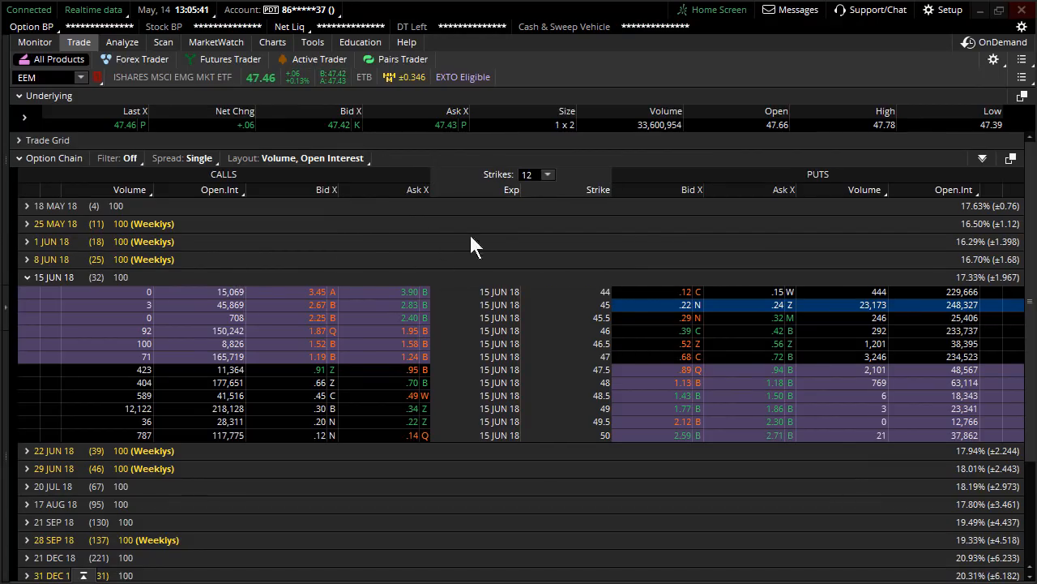
mouse_move(99, 290)
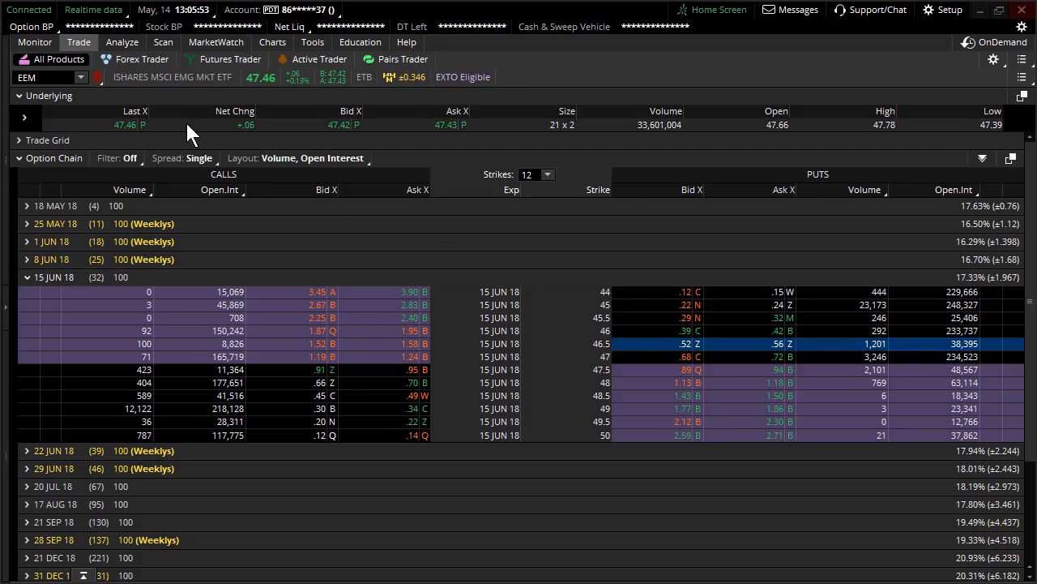
mouse_move(584, 235)
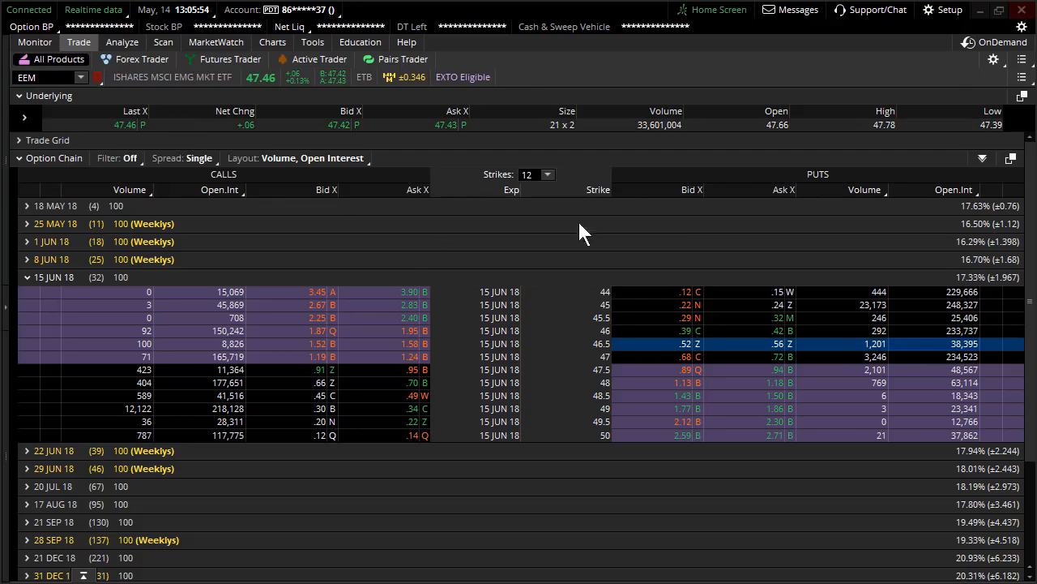
mouse_move(409, 133)
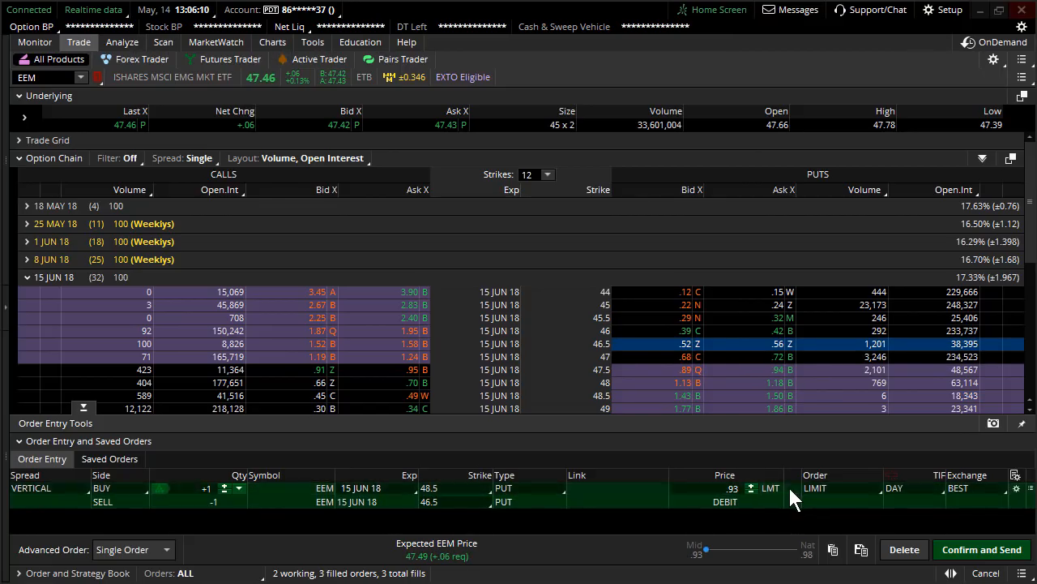
mouse_move(794, 487)
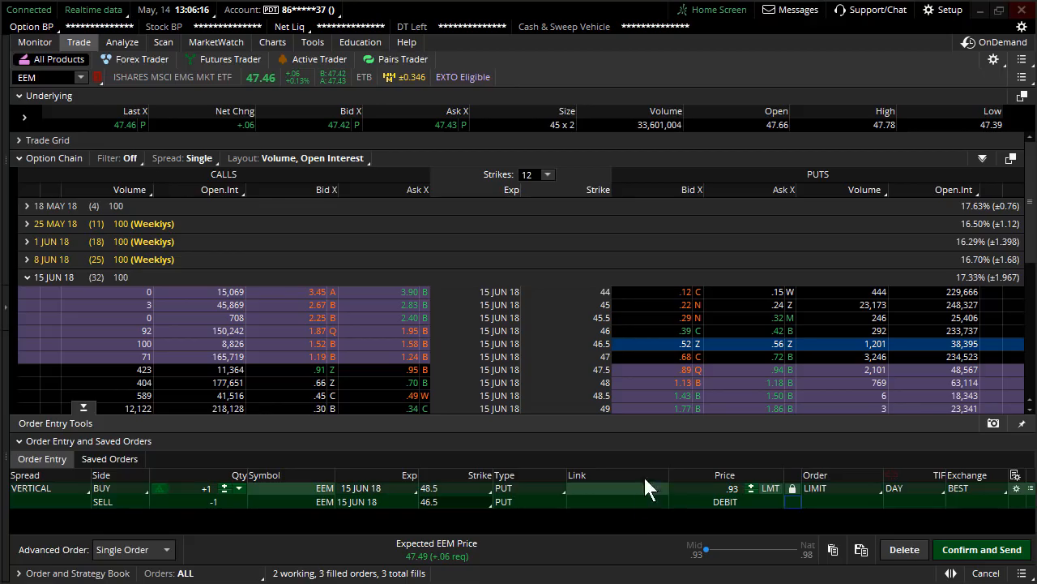
mouse_move(693, 510)
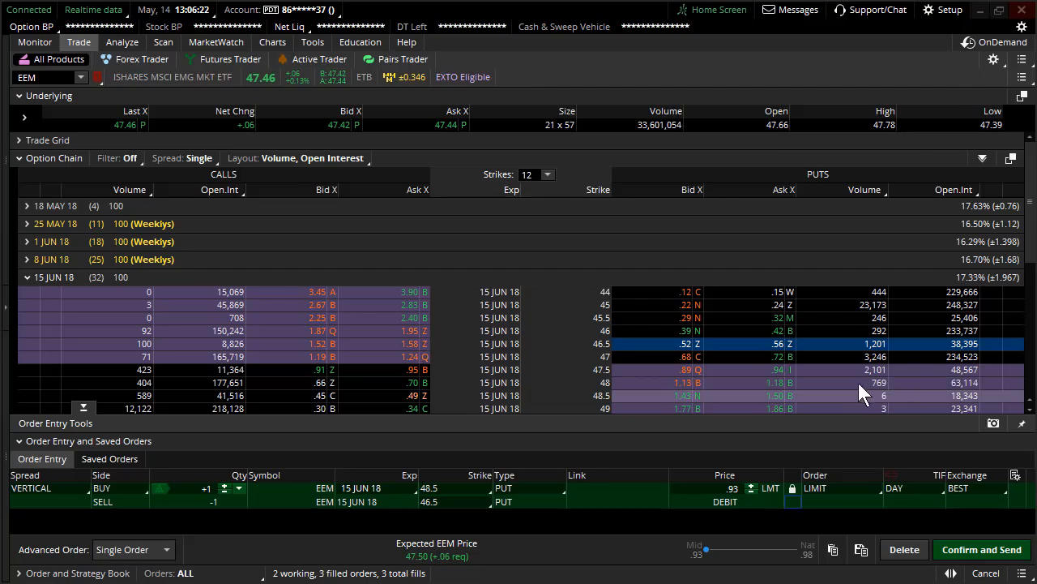
mouse_move(638, 427)
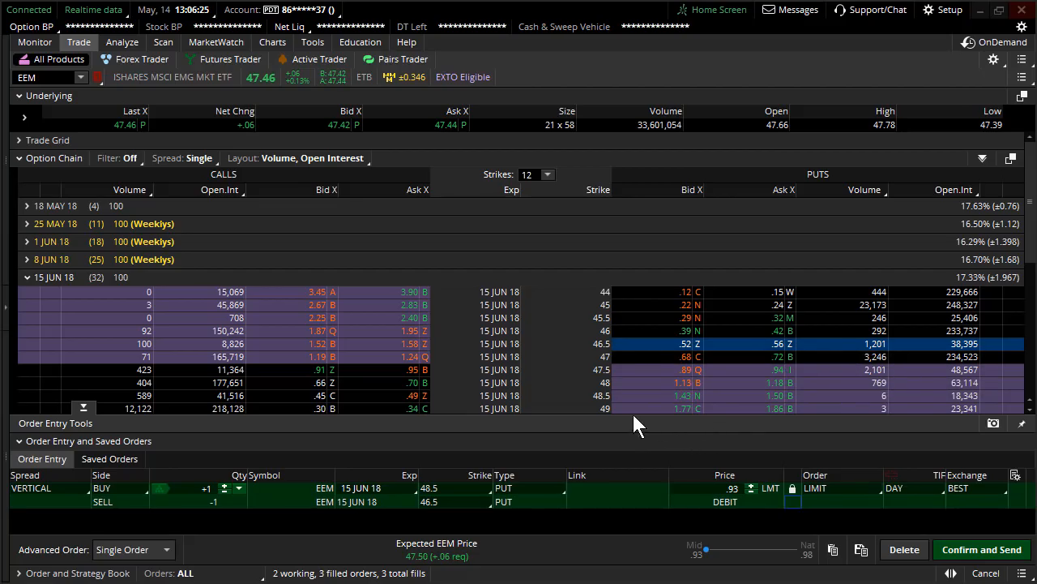
mouse_move(8, 316)
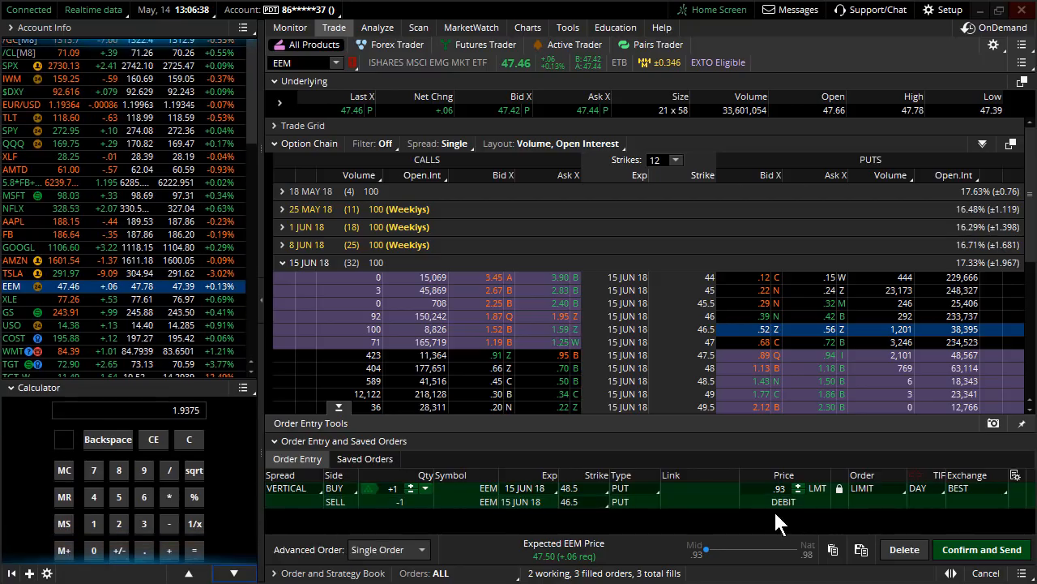
left_click(189, 435)
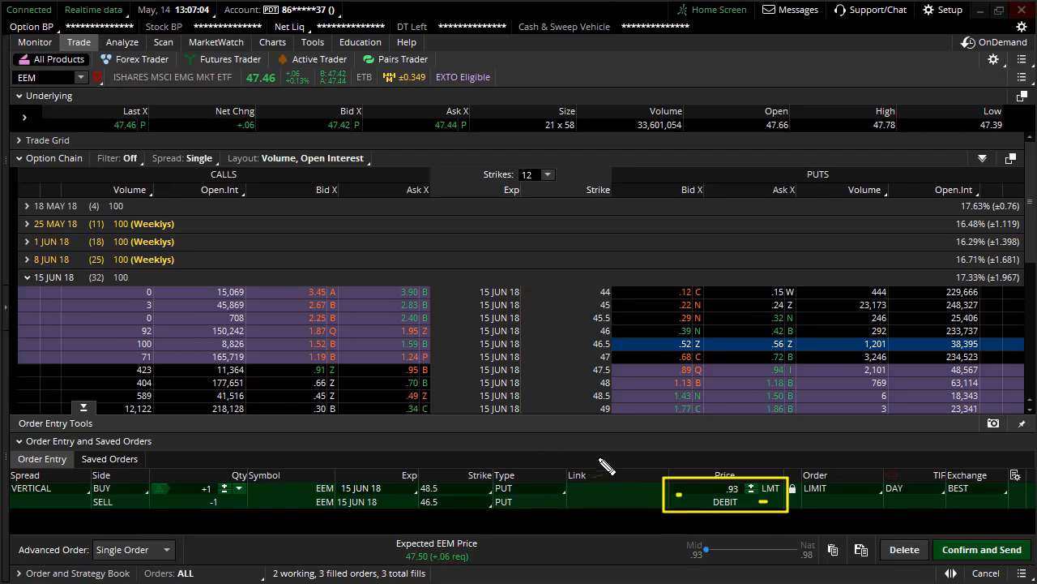
mouse_move(551, 439)
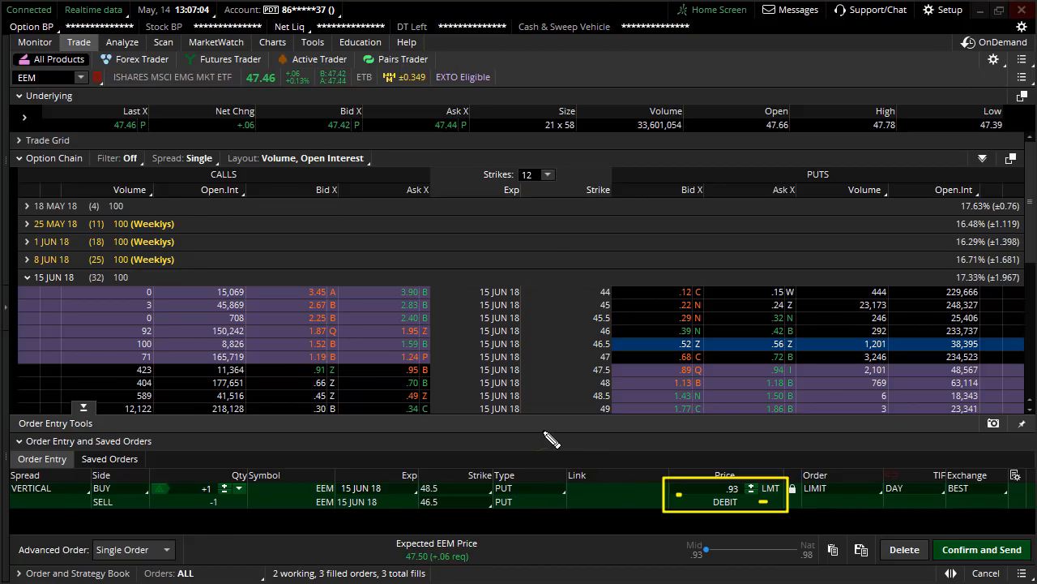
mouse_move(533, 406)
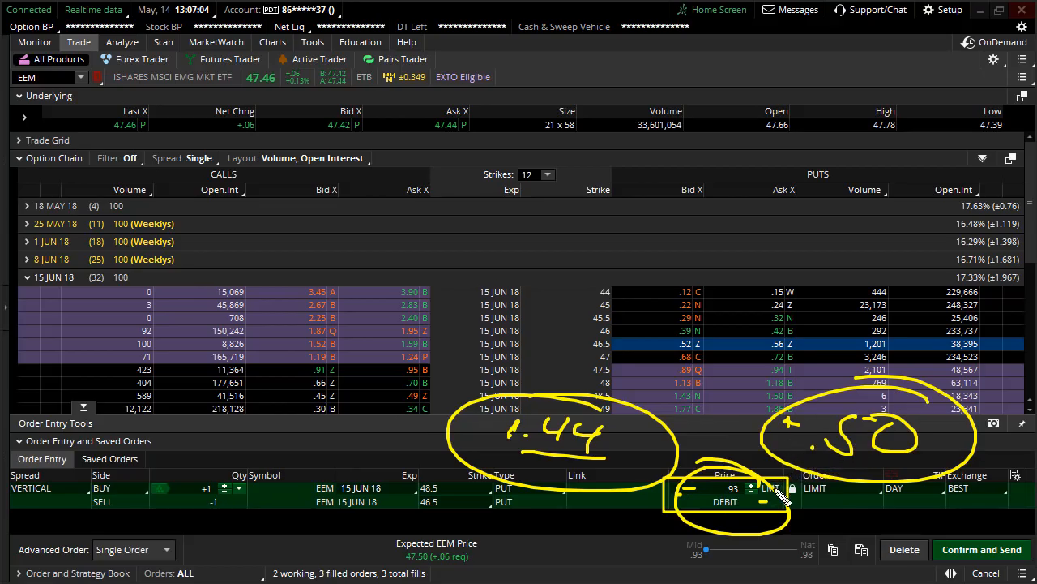
mouse_move(810, 487)
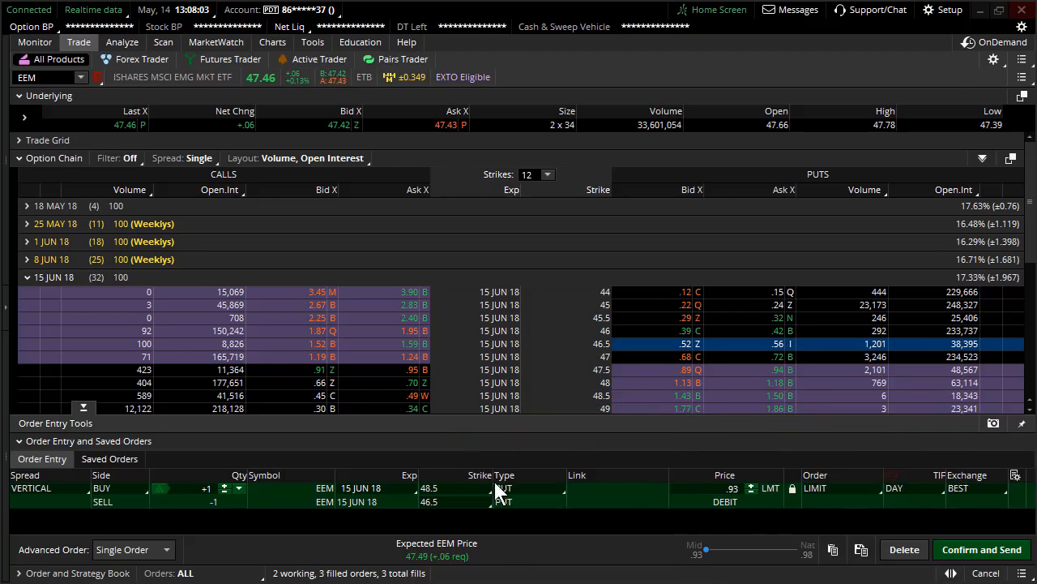
mouse_move(130, 276)
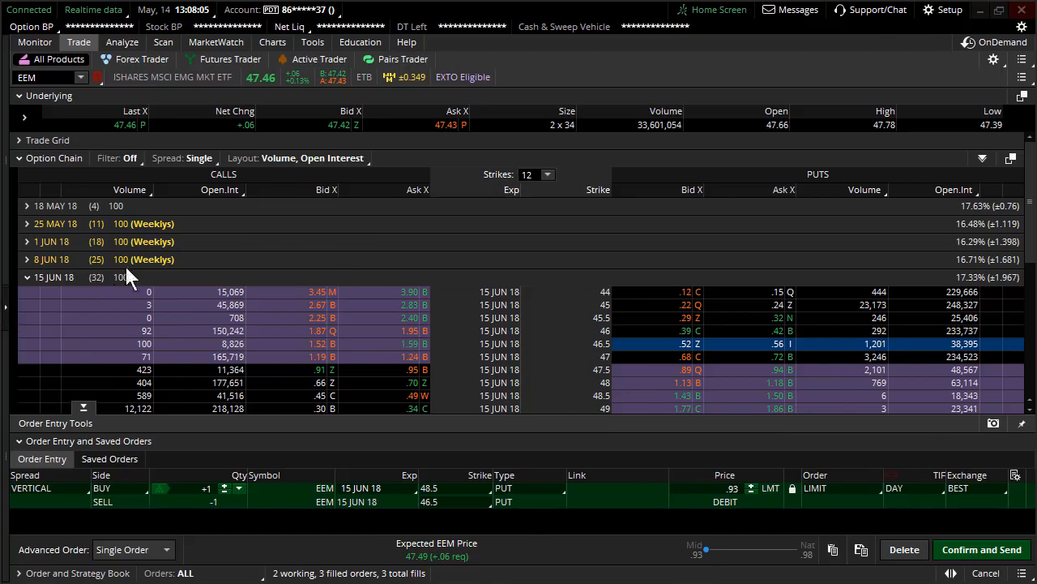